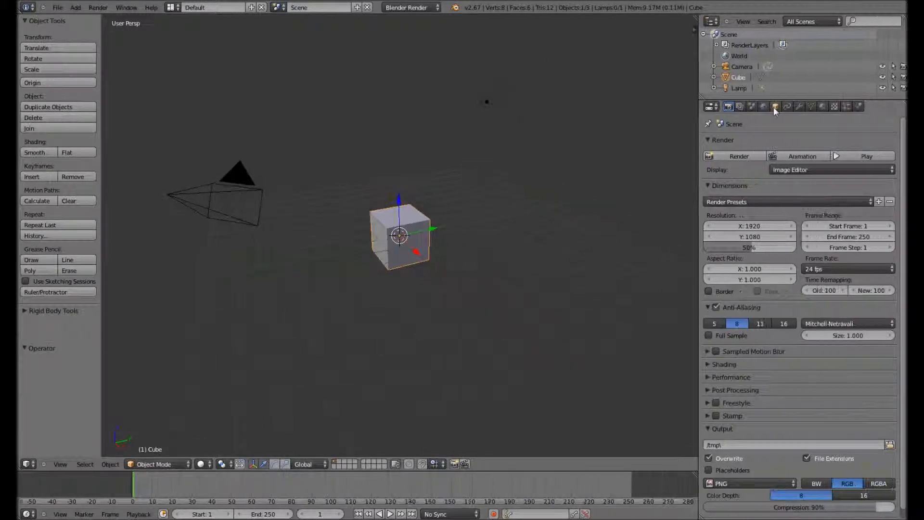
# Set the default cube's display type to Wire in its Object properties.
pyautogui.click(774, 106)
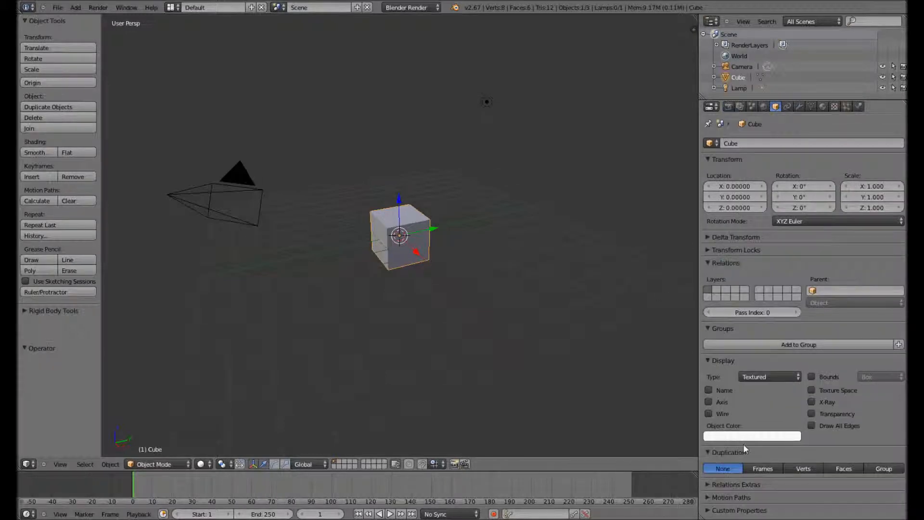
pyautogui.click(770, 376)
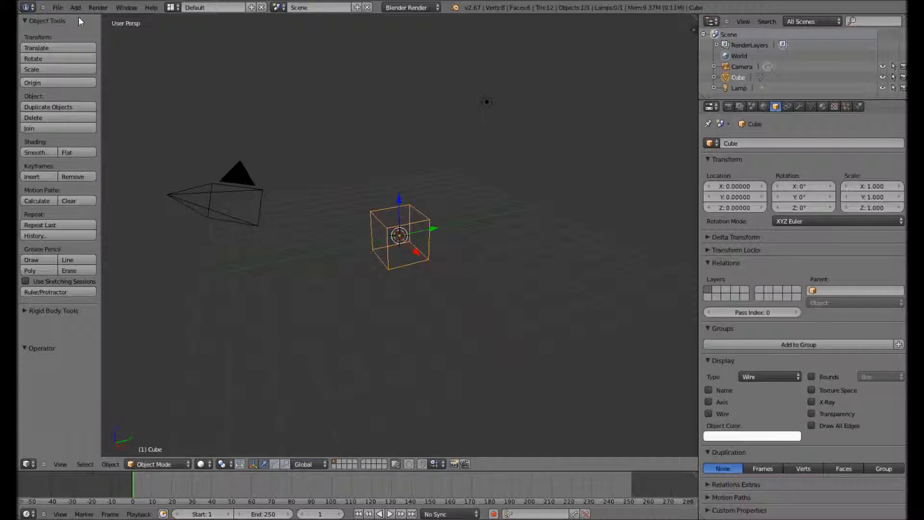
# Add a UV sphere inside the wireframe cube.
pyautogui.click(76, 7)
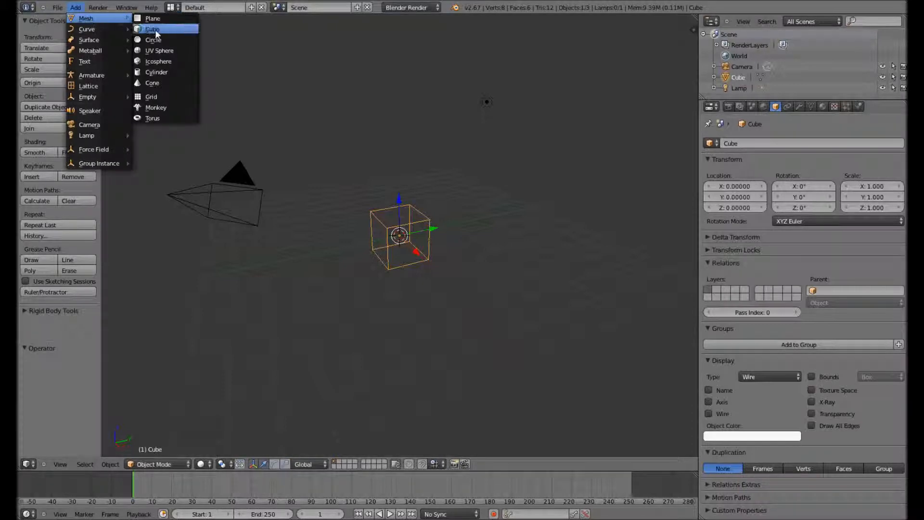
pyautogui.click(159, 50)
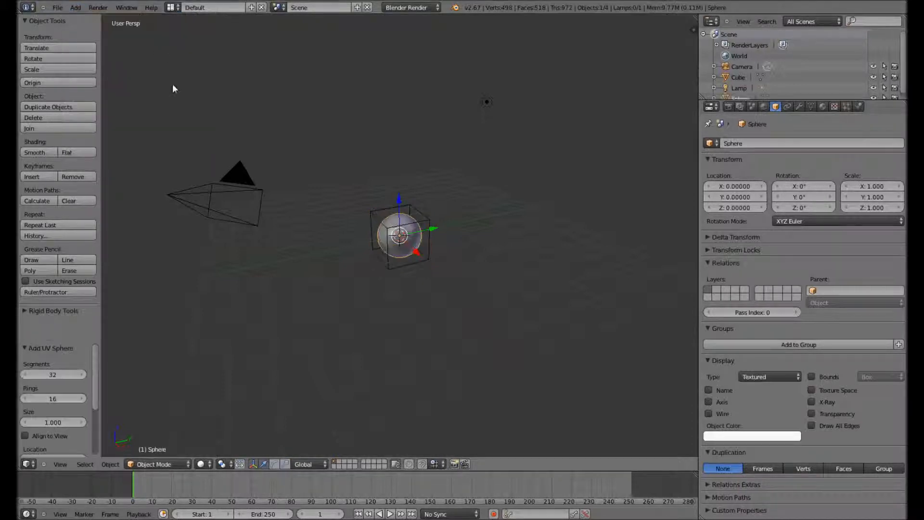
pyautogui.click(60, 464)
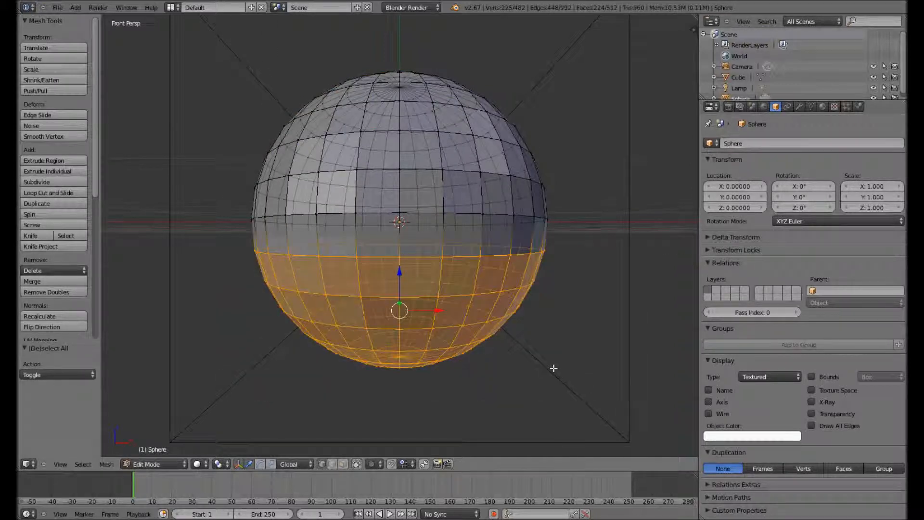
# Delete the sphere's lower-half vertices to leave a hemisphere dome, then return to Object Mode.
pyautogui.click(52, 270)
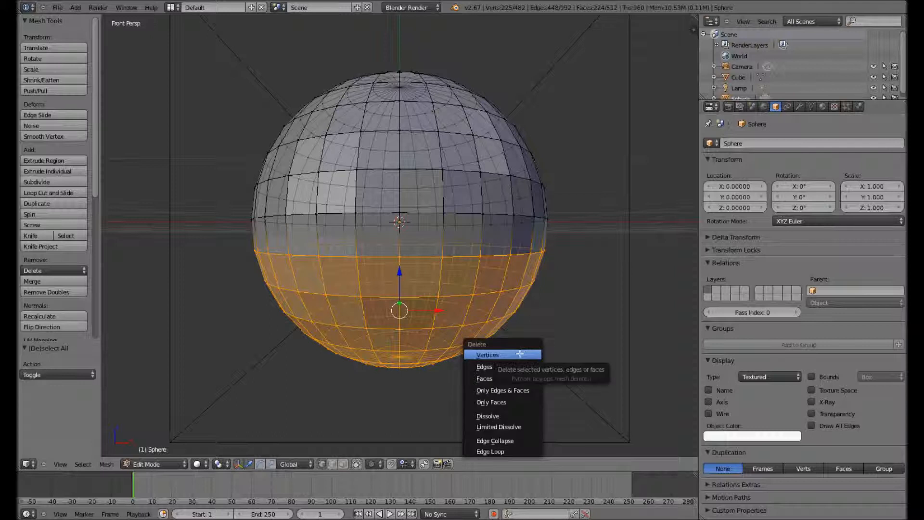
pyautogui.click(487, 355)
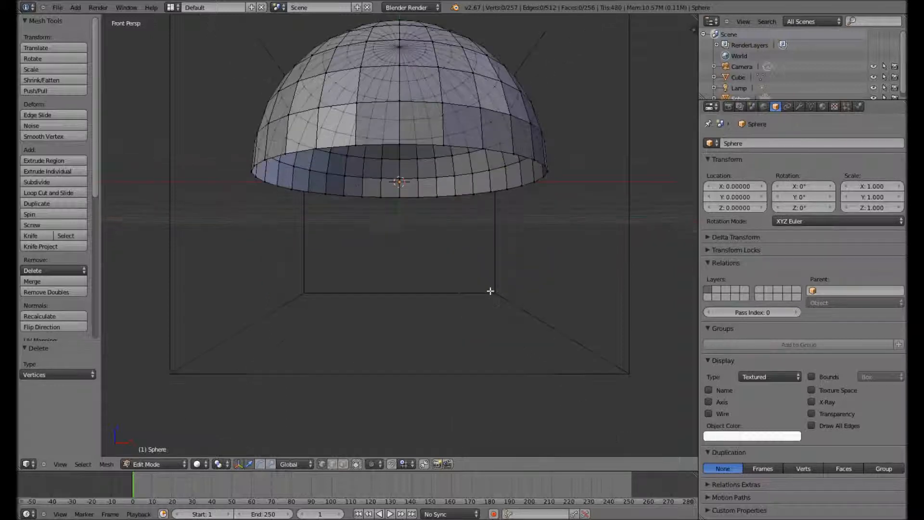
pyautogui.scroll(-3)
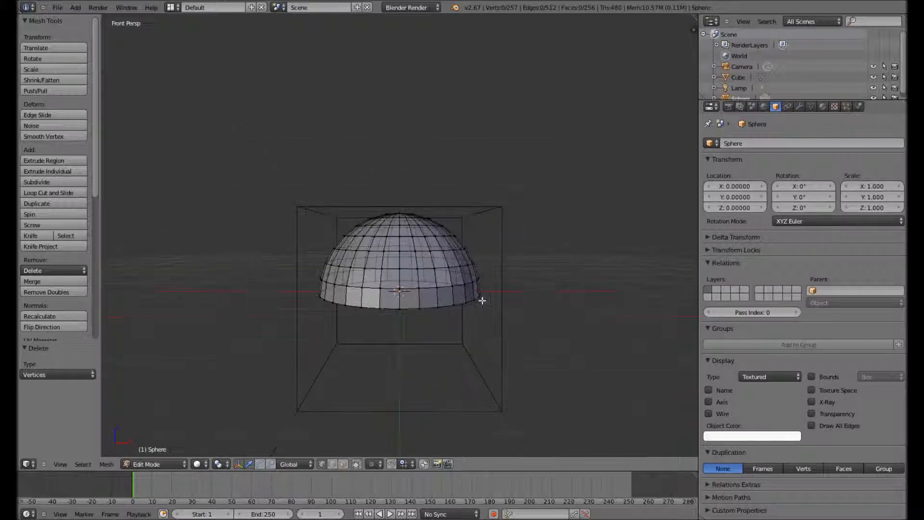
pyautogui.click(154, 464)
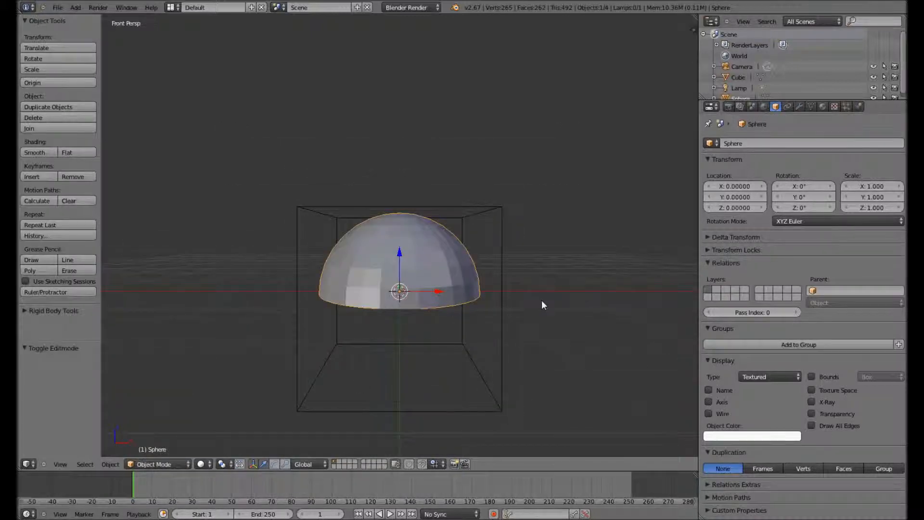
# Scale the hemisphere down to a small size.
pyautogui.moveTo(398, 291); pyautogui.dragTo(431, 298)
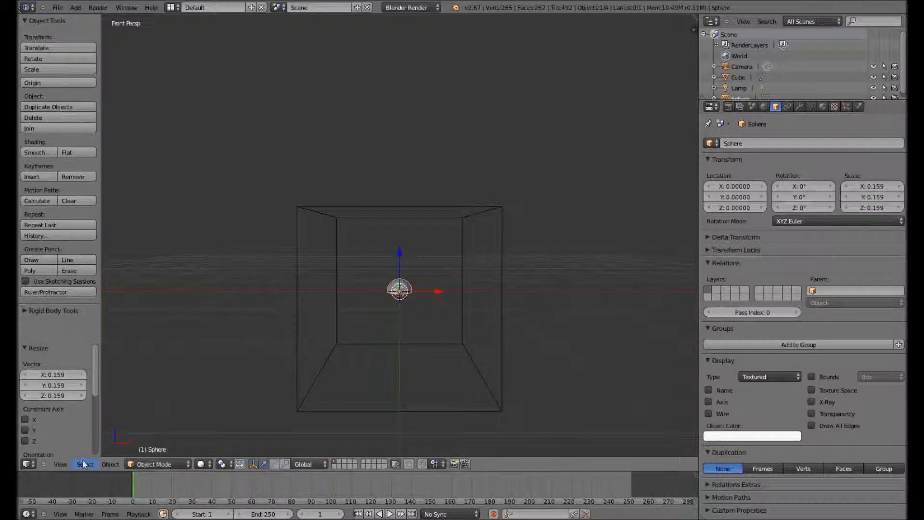
pyautogui.click(60, 464)
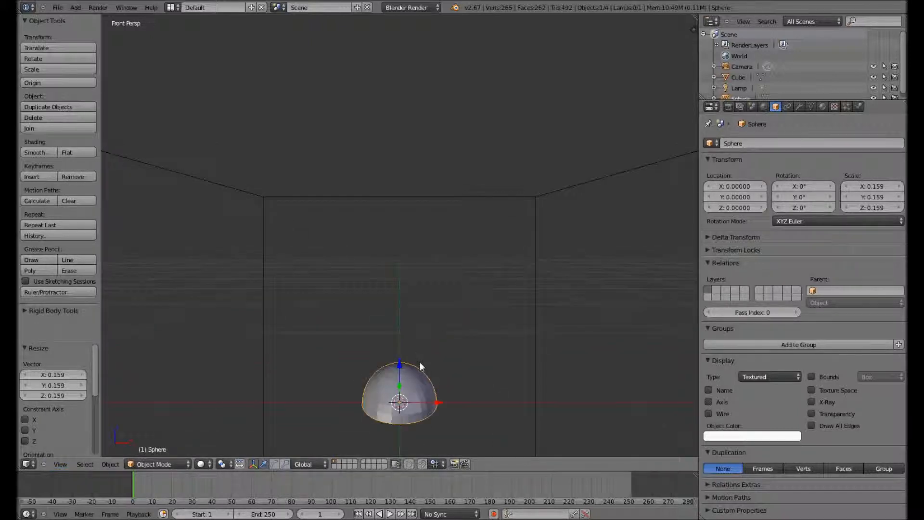
# In Edit Mode with proportional editing on, select the dome's top vertex to reshape it into a low mound.
pyautogui.click(155, 464)
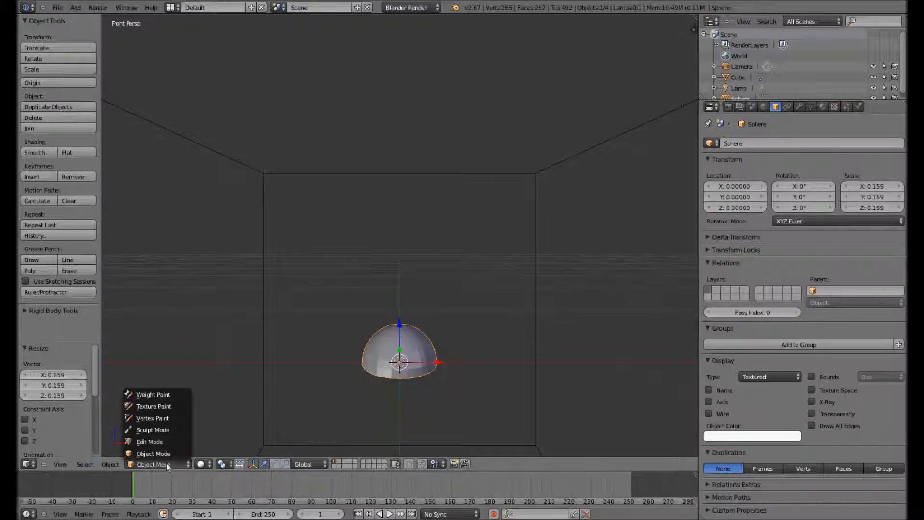
pyautogui.click(150, 442)
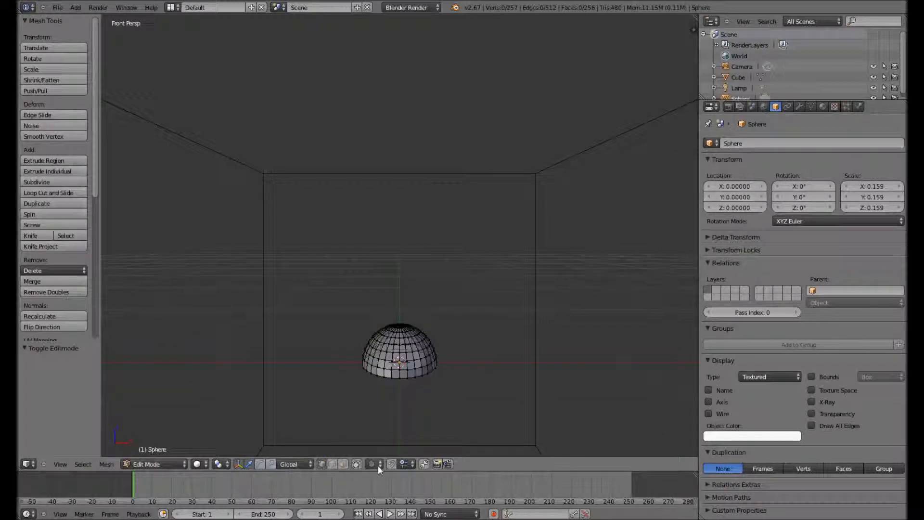
pyautogui.click(373, 465)
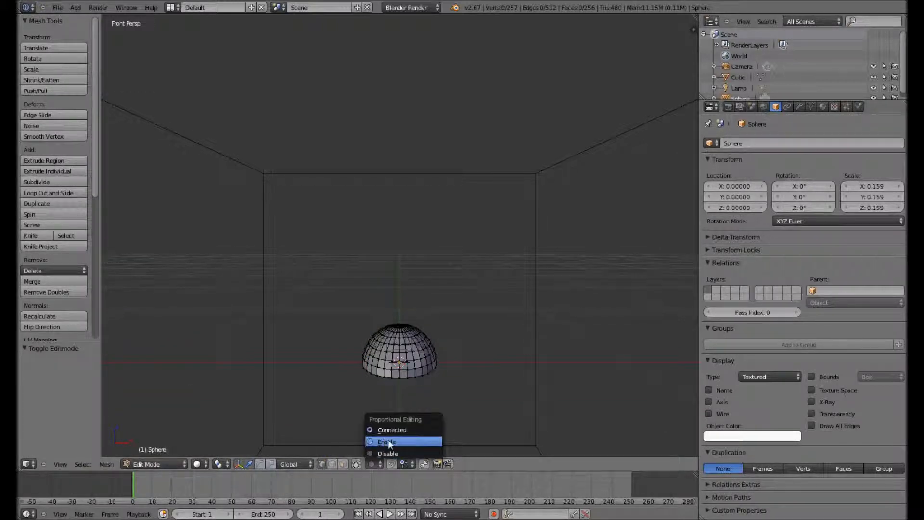
pyautogui.click(387, 442)
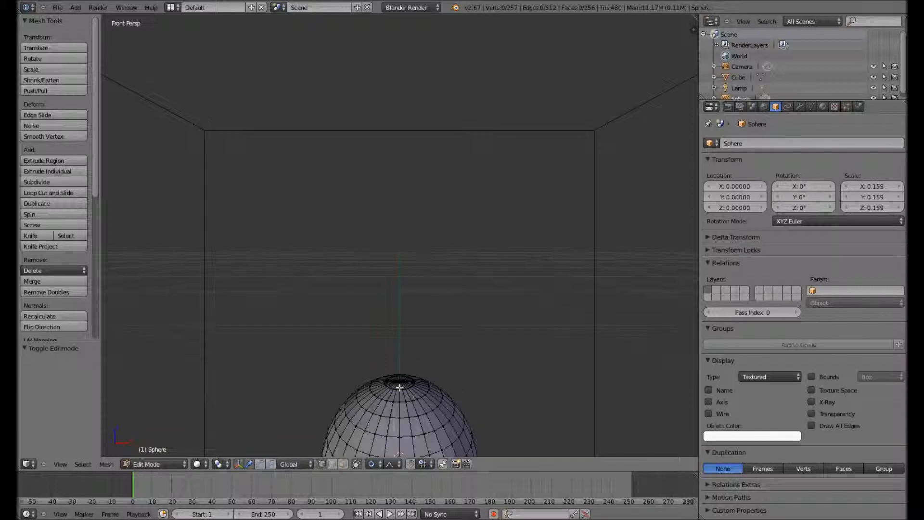
pyautogui.click(400, 386)
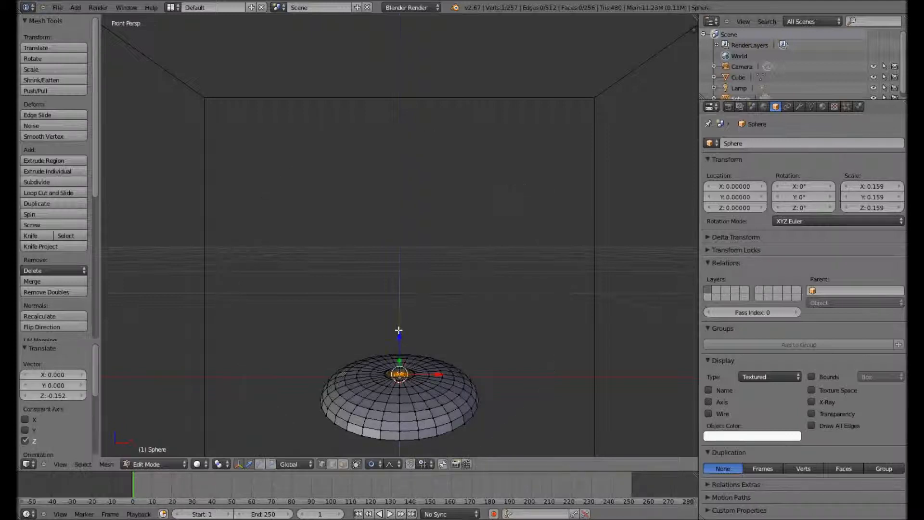
# Confirm the vertex move, switch to front orthographic view and return to Object Mode.
pyautogui.click(60, 464)
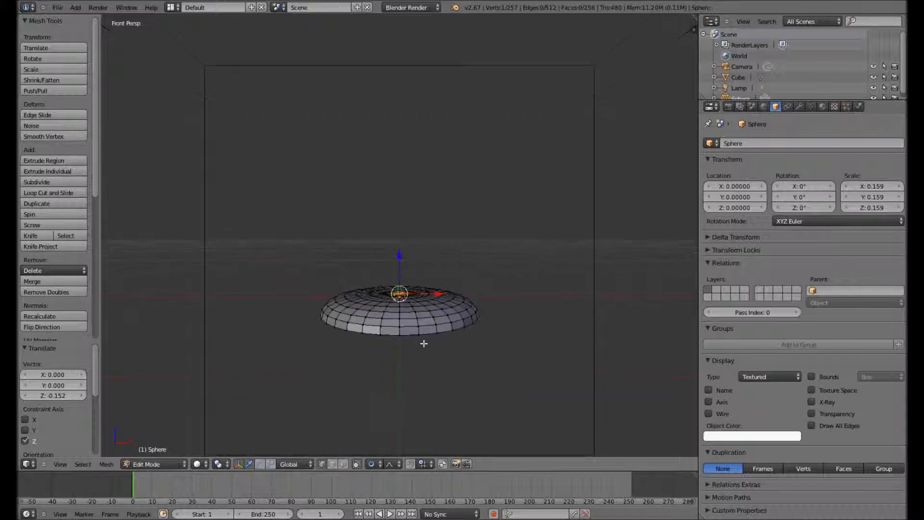
pyautogui.click(60, 464)
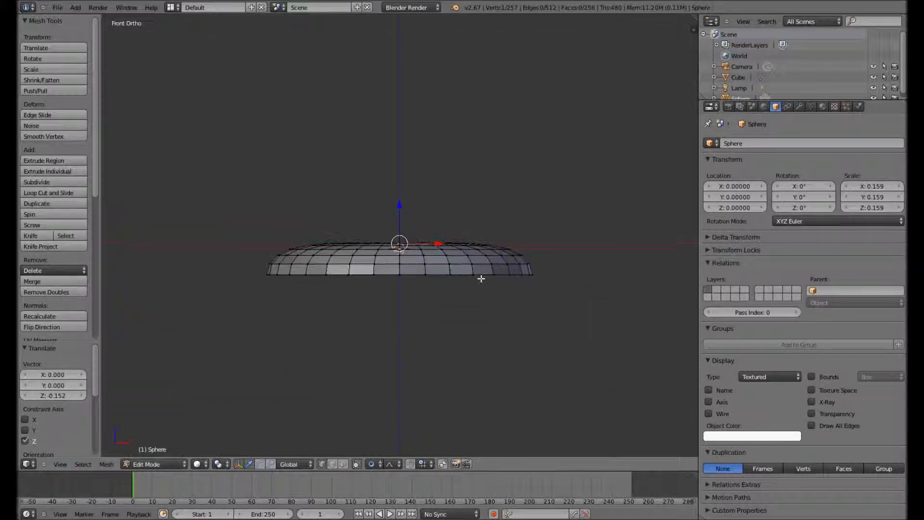
pyautogui.click(146, 464)
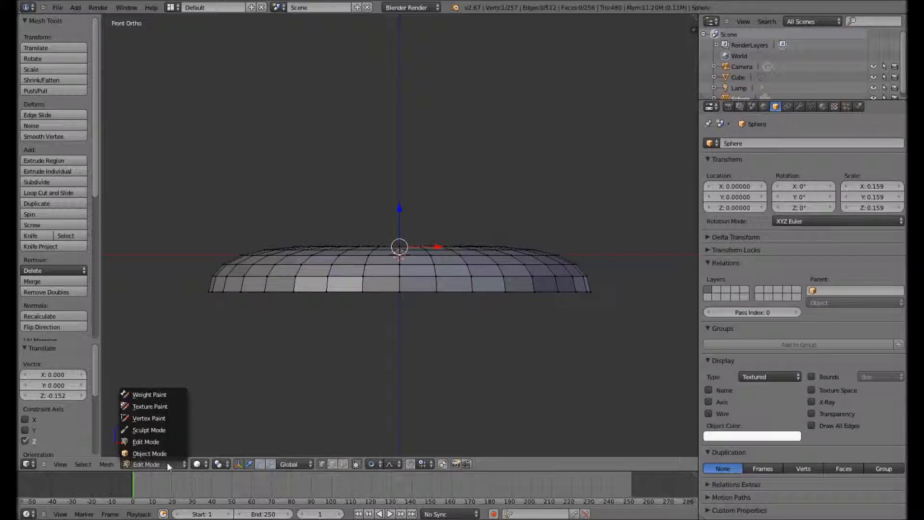
pyautogui.click(150, 453)
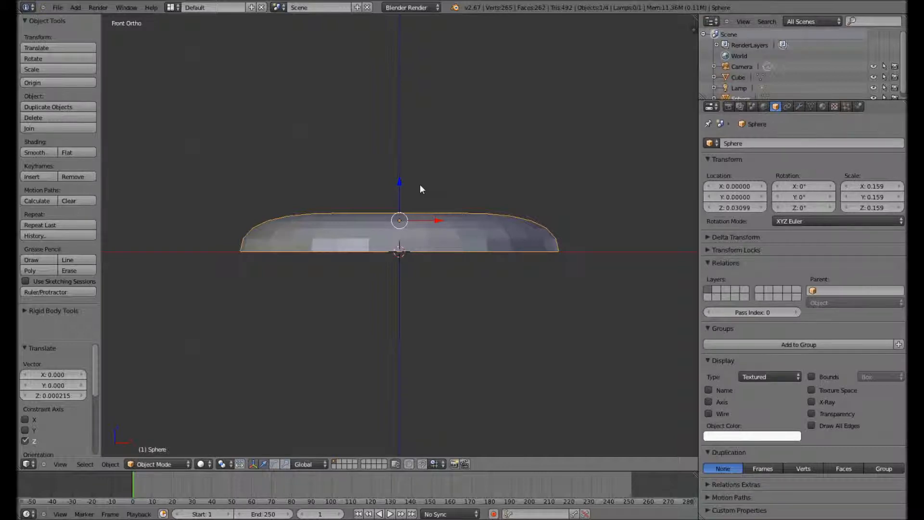
pyautogui.moveTo(366, 201)
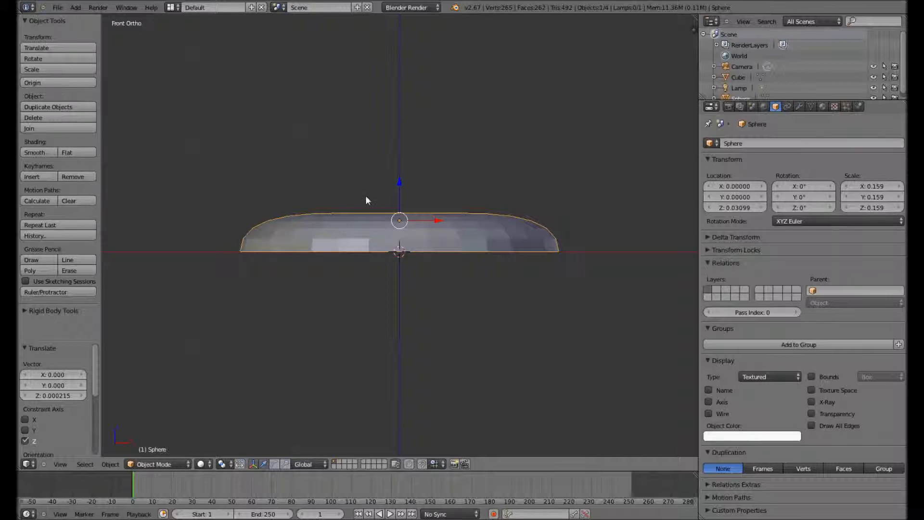
pyautogui.moveTo(176, 423)
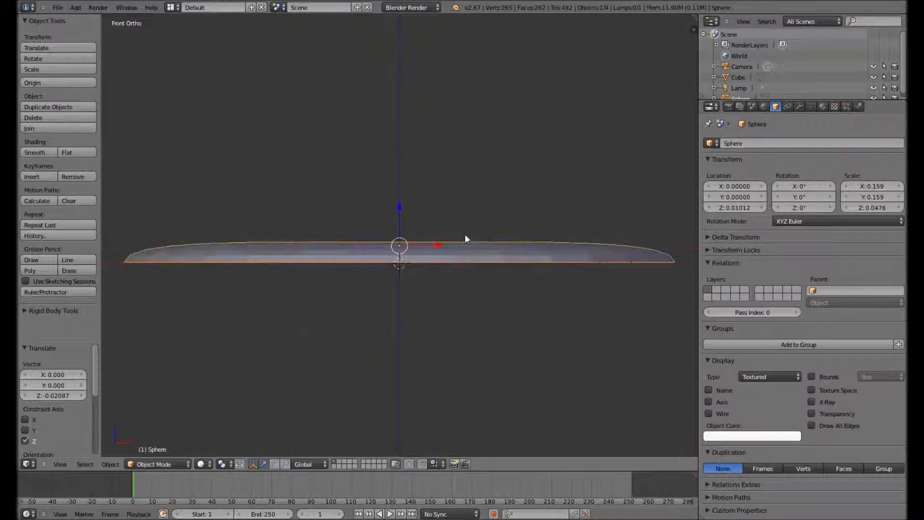
# After flattening the dome into a thin disc, switch the view back to perspective.
pyautogui.click(60, 464)
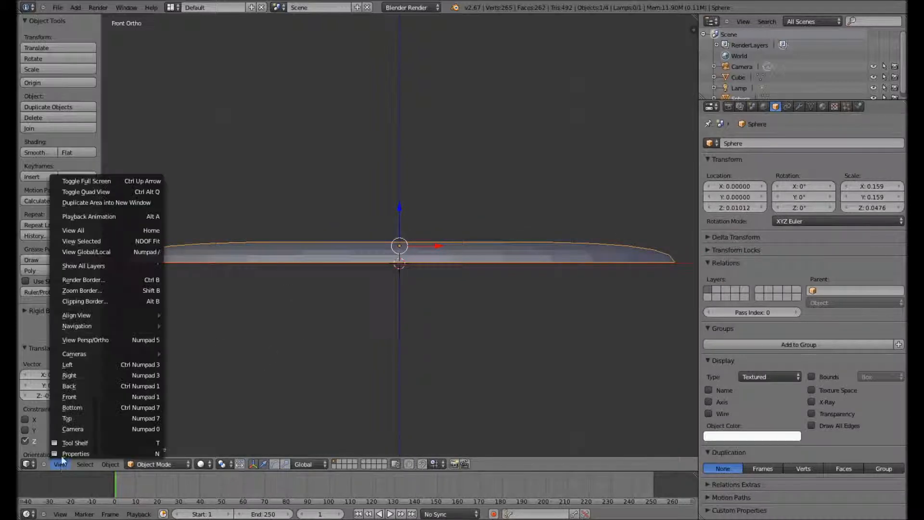
pyautogui.click(85, 340)
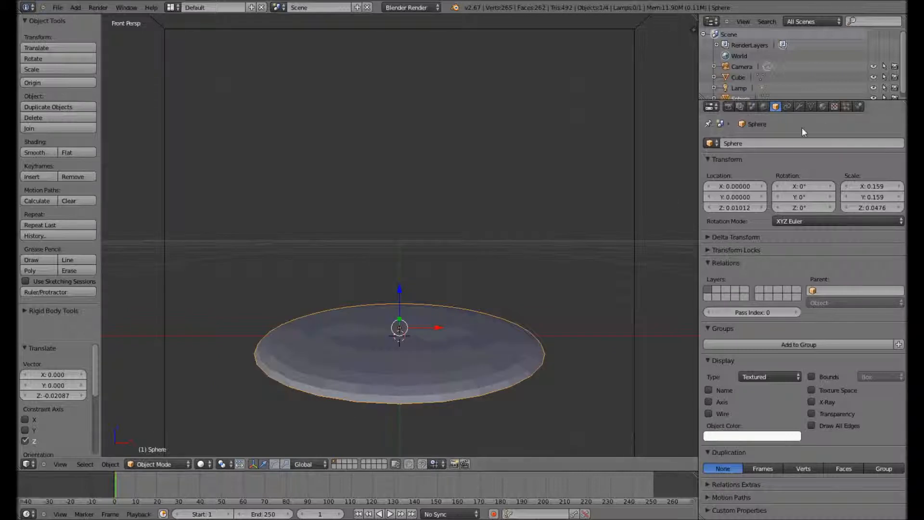
# Switch the render engine to Cycles and give the disc a new material with a black diffuse colour.
pyautogui.click(824, 107)
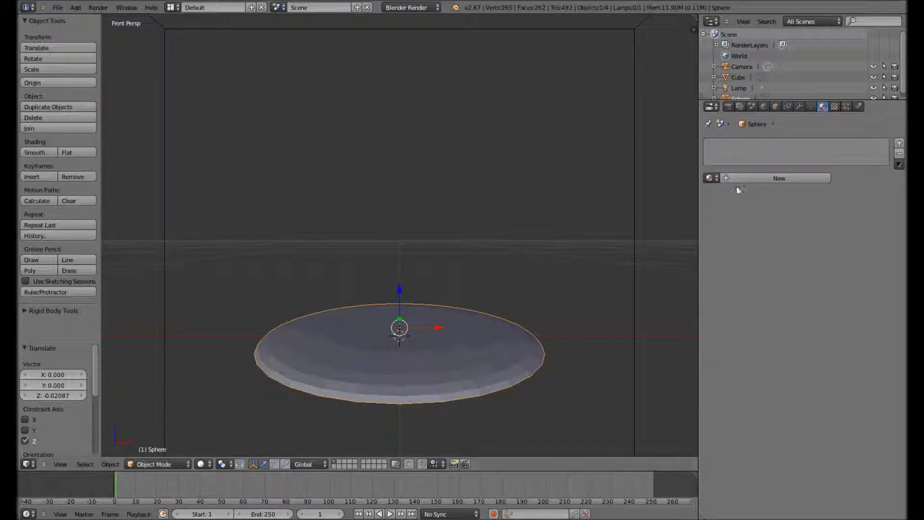
pyautogui.moveTo(495, 89)
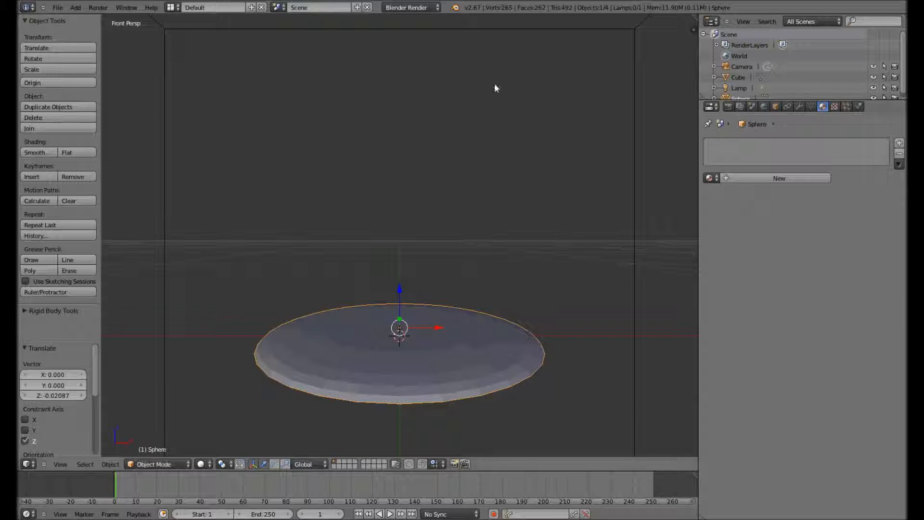
pyautogui.click(407, 7)
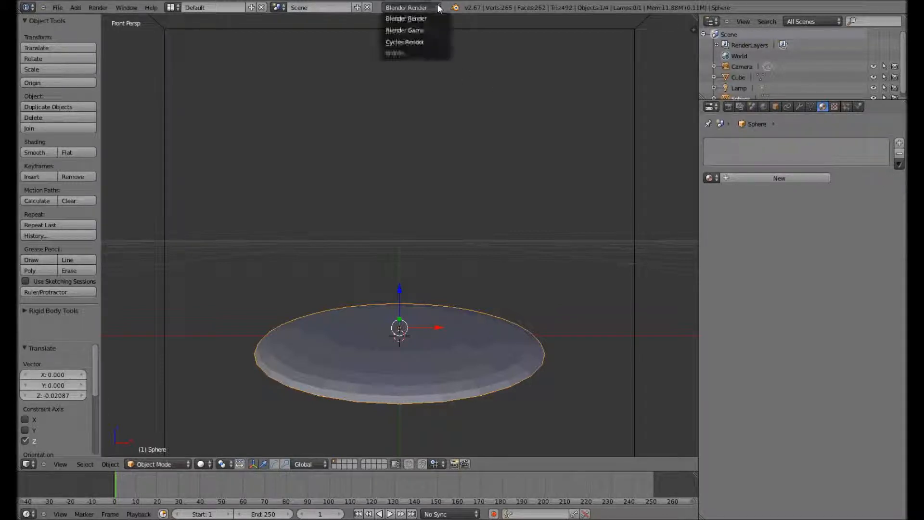
pyautogui.click(404, 42)
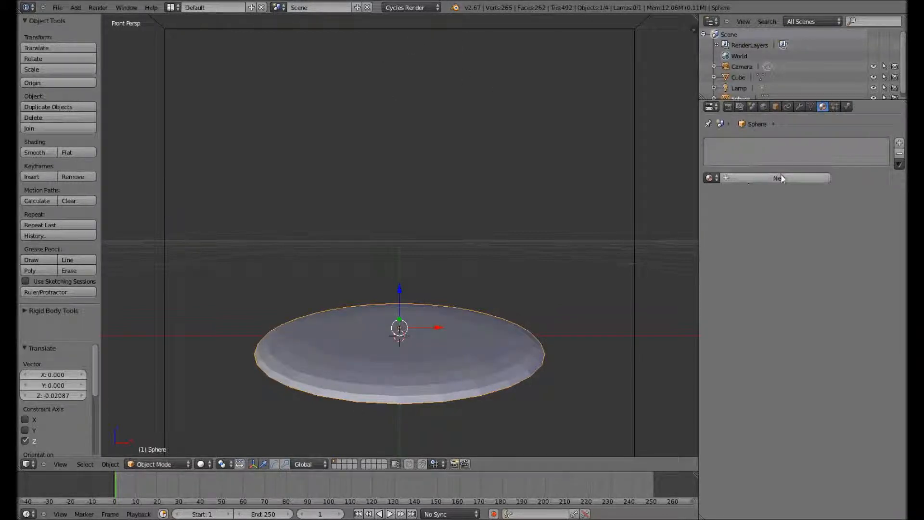
pyautogui.click(777, 178)
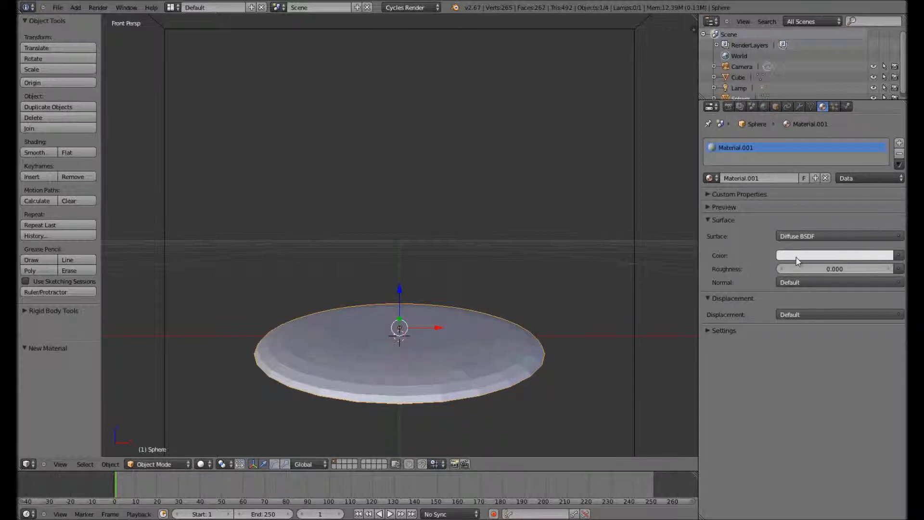
pyautogui.click(836, 254)
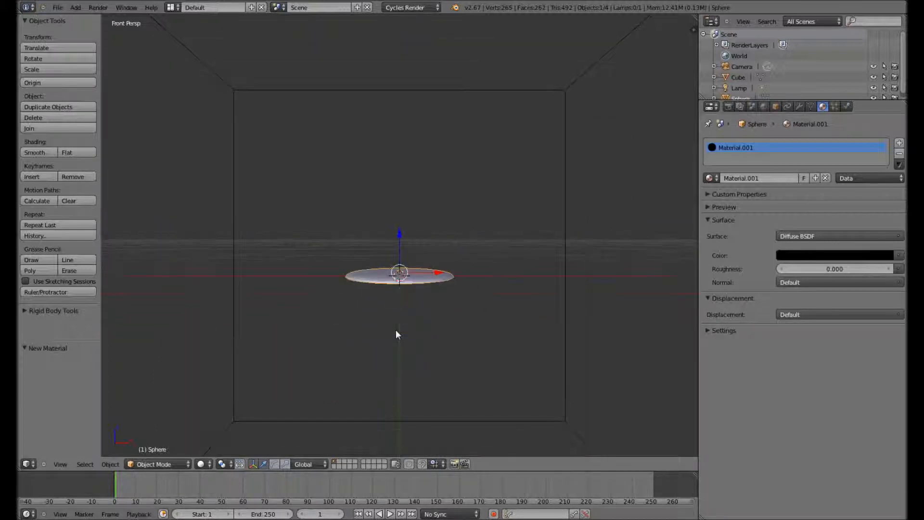
pyautogui.scroll(-3)
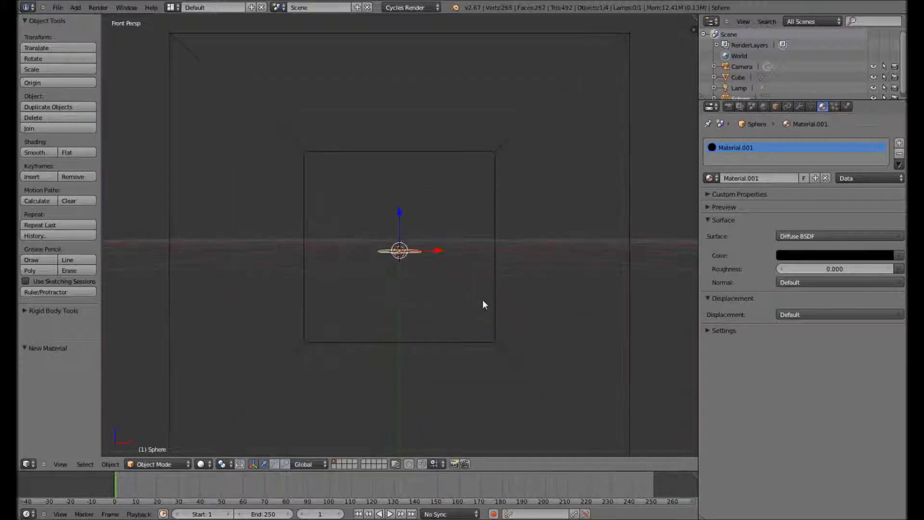
pyautogui.scroll(-3)
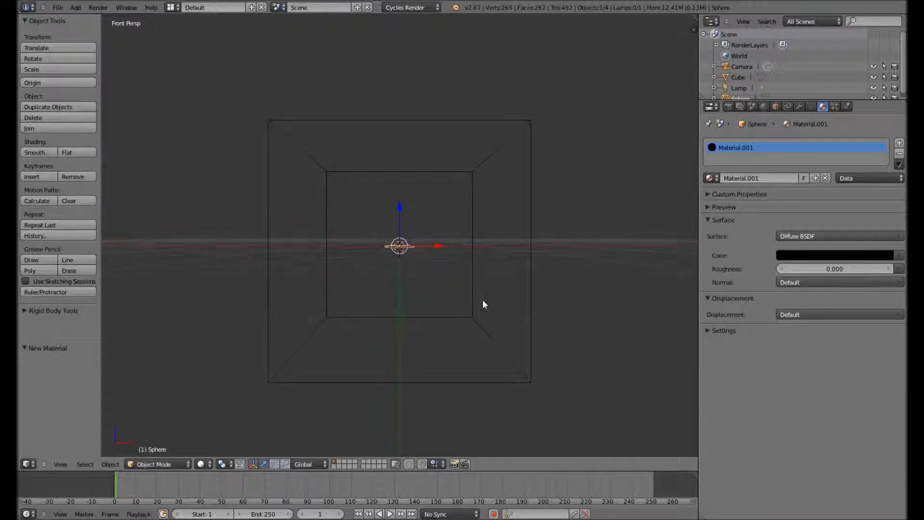
pyautogui.scroll(-3)
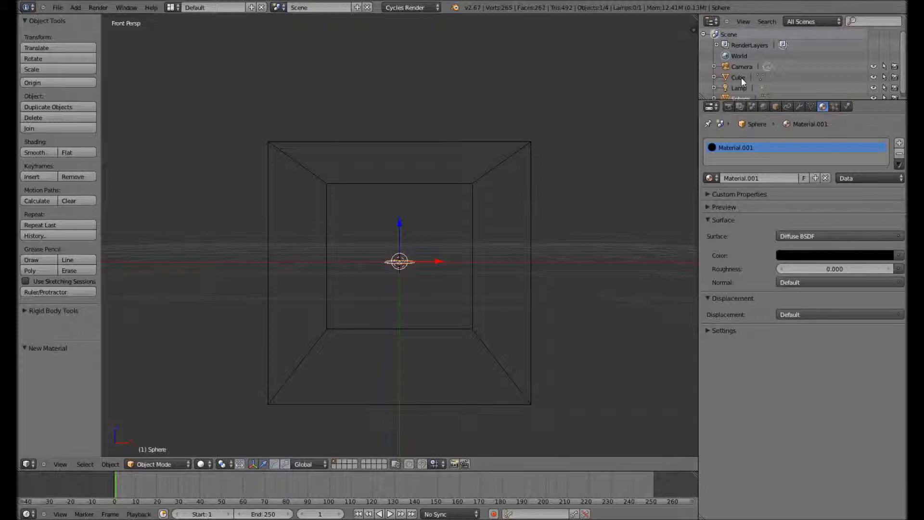
# Duplicate the cube, rename the copy DieDots and set its display type to Solid.
pyautogui.click(736, 78)
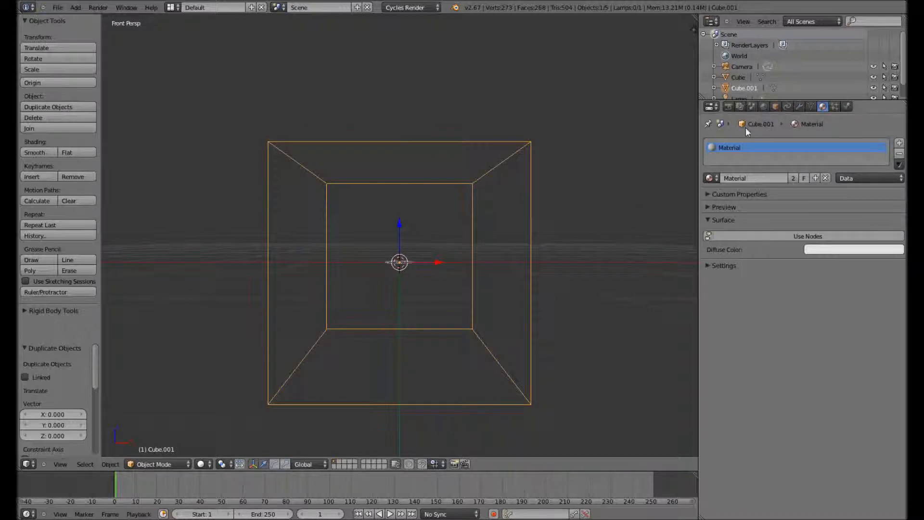
pyautogui.click(776, 106)
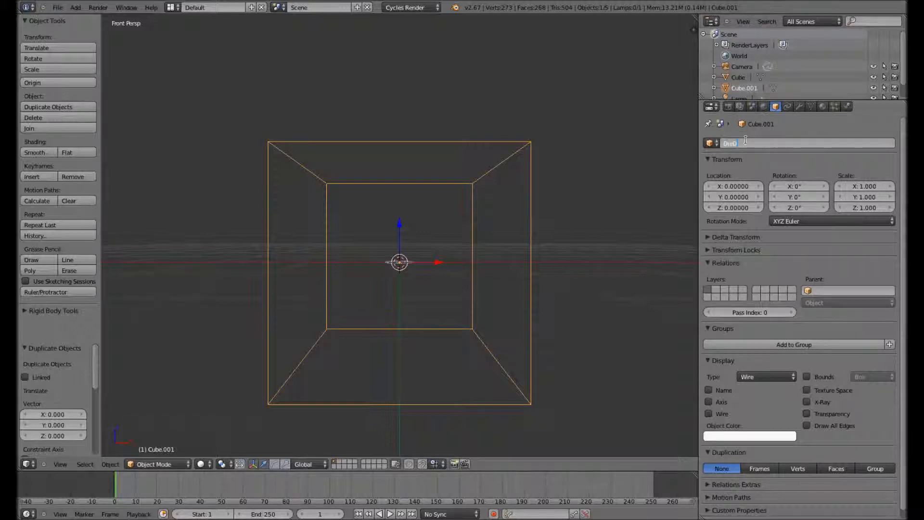
pyautogui.write('DieDots')
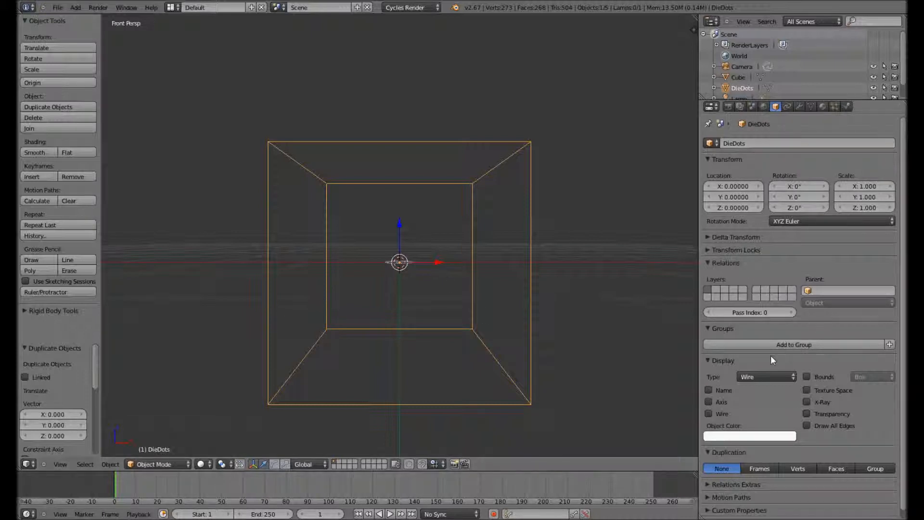
pyautogui.click(766, 376)
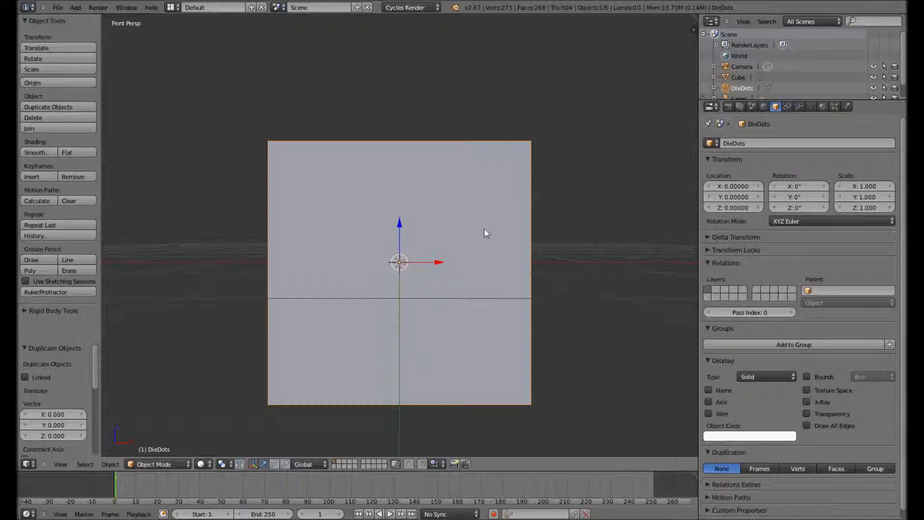
pyautogui.moveTo(296, 213)
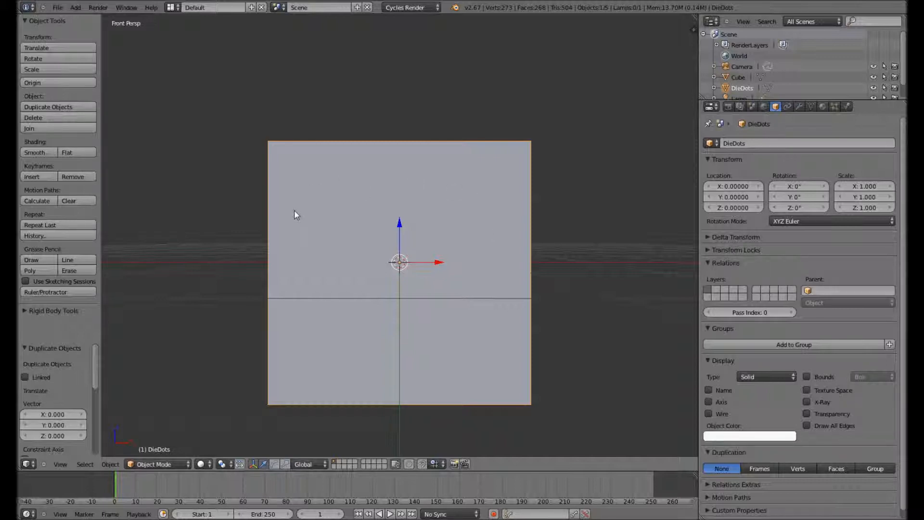
pyautogui.moveTo(297, 325)
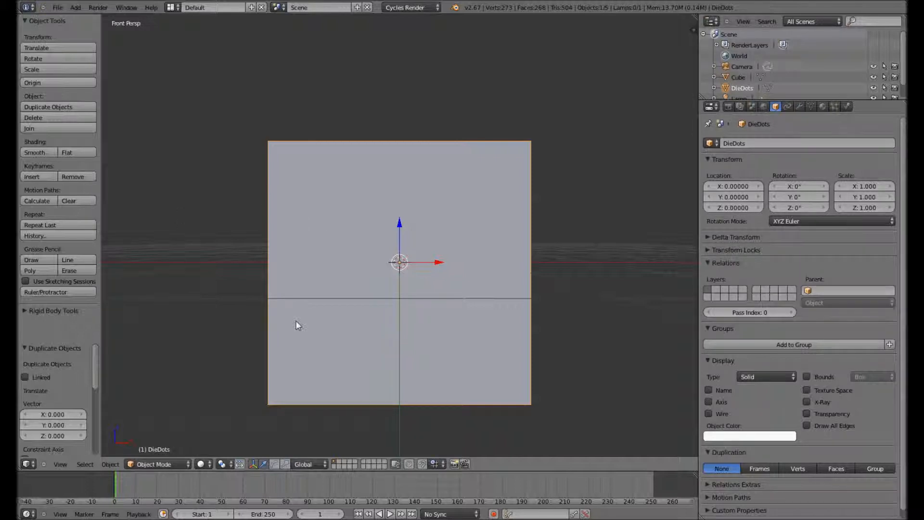
# Subdivide every face of DieDots with 2 cuts into a three-by-three grid.
pyautogui.press('Tab')
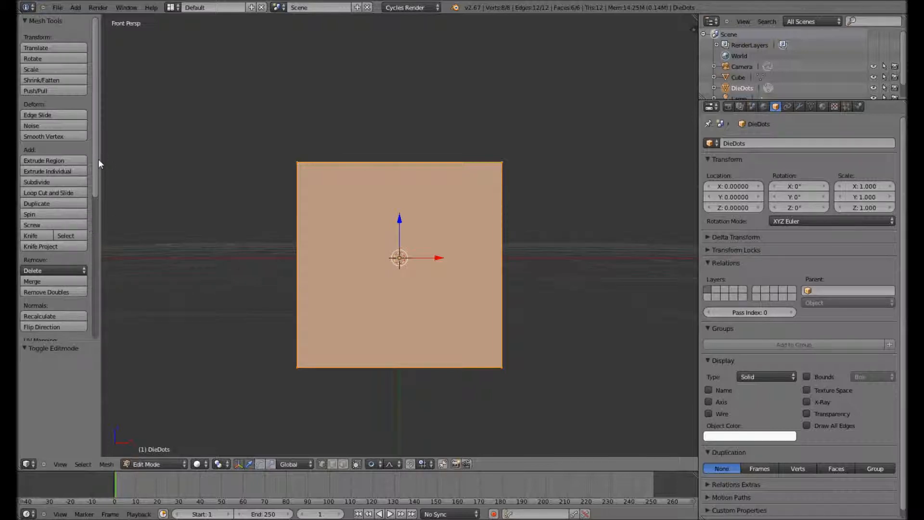
pyautogui.scroll(-3)
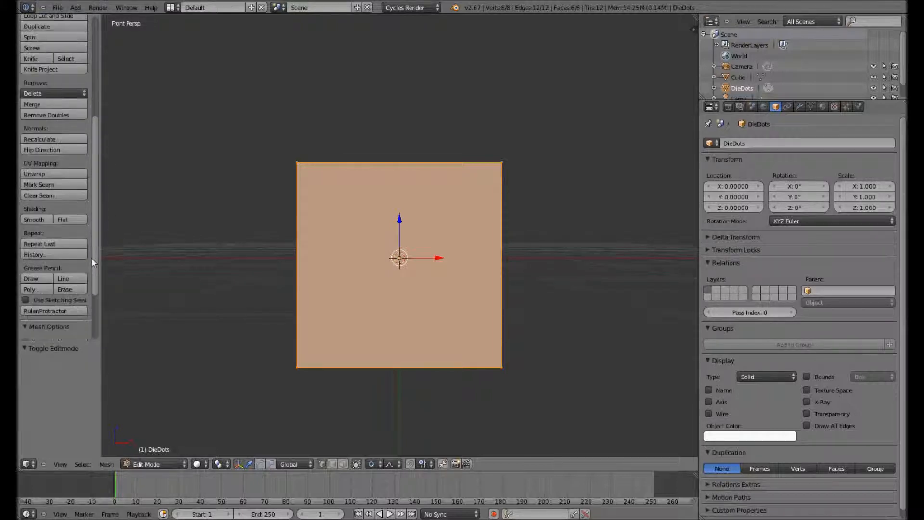
pyautogui.scroll(-3)
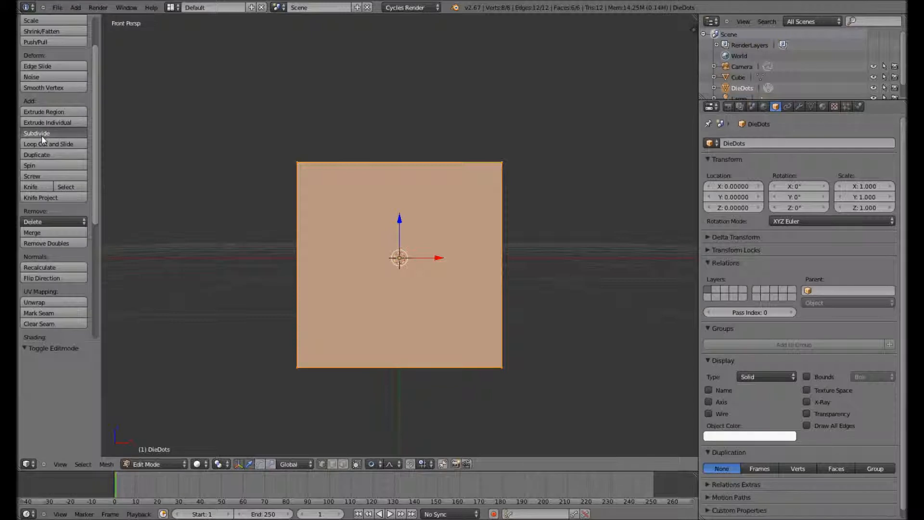
pyautogui.click(36, 132)
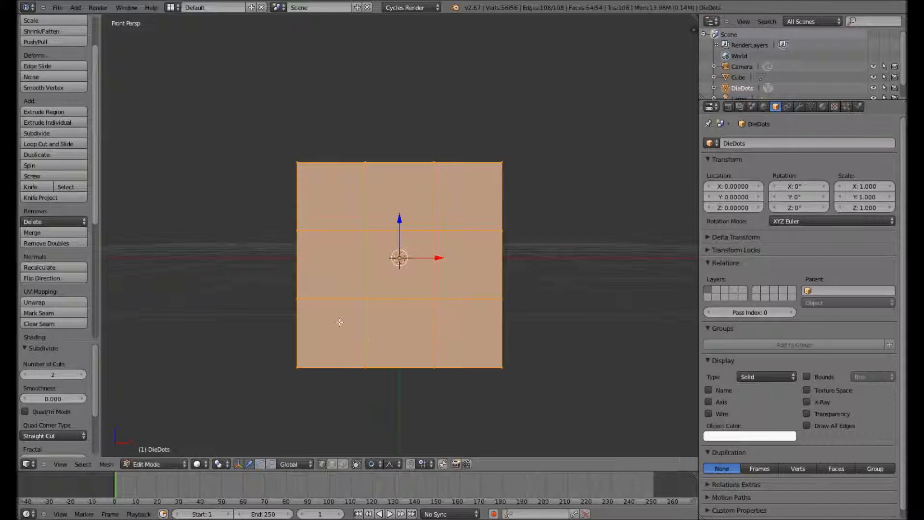
pyautogui.moveTo(323, 388)
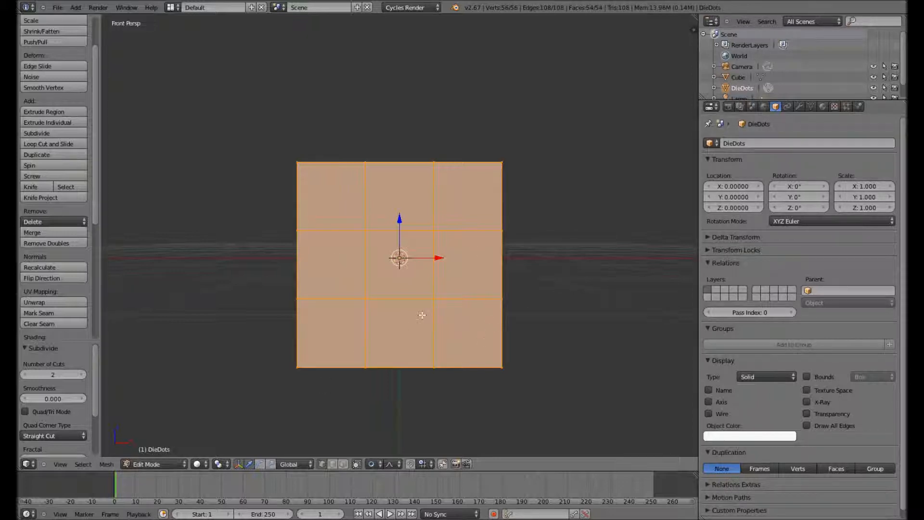
pyautogui.moveTo(394, 345)
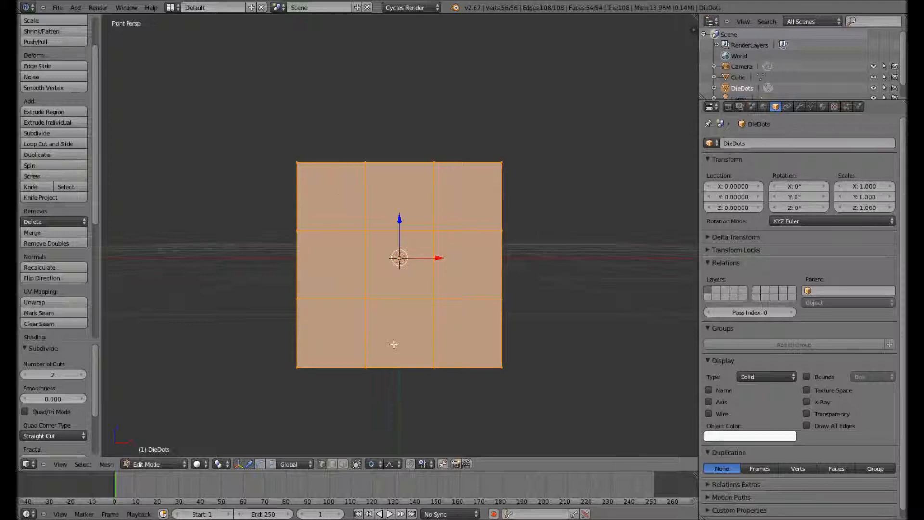
pyautogui.moveTo(464, 285)
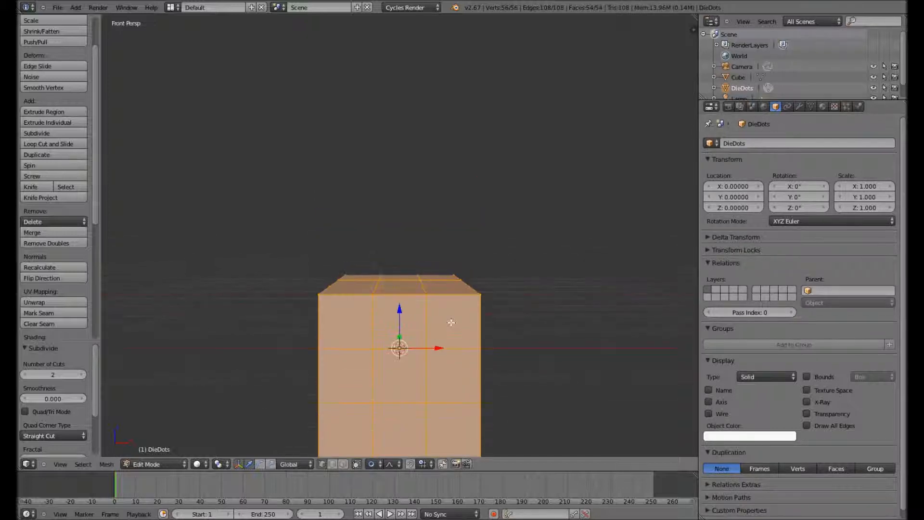
pyautogui.scroll(-3)
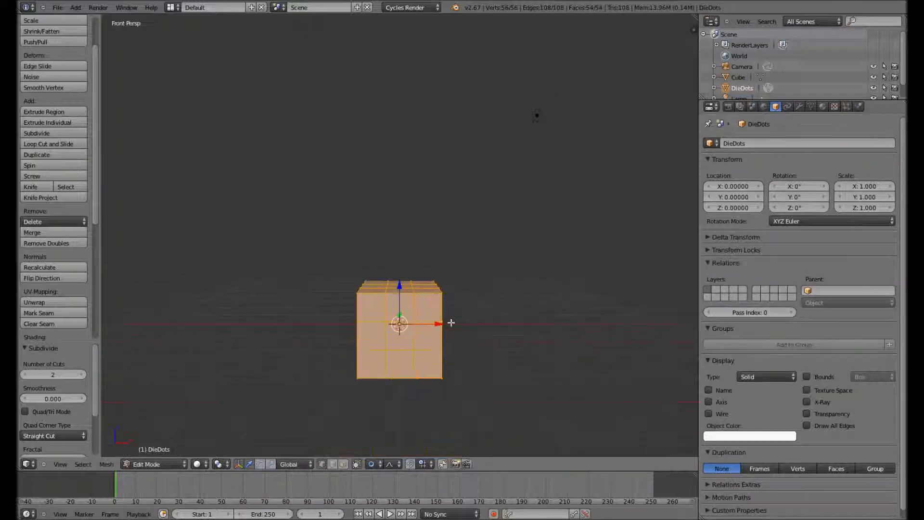
pyautogui.click(146, 464)
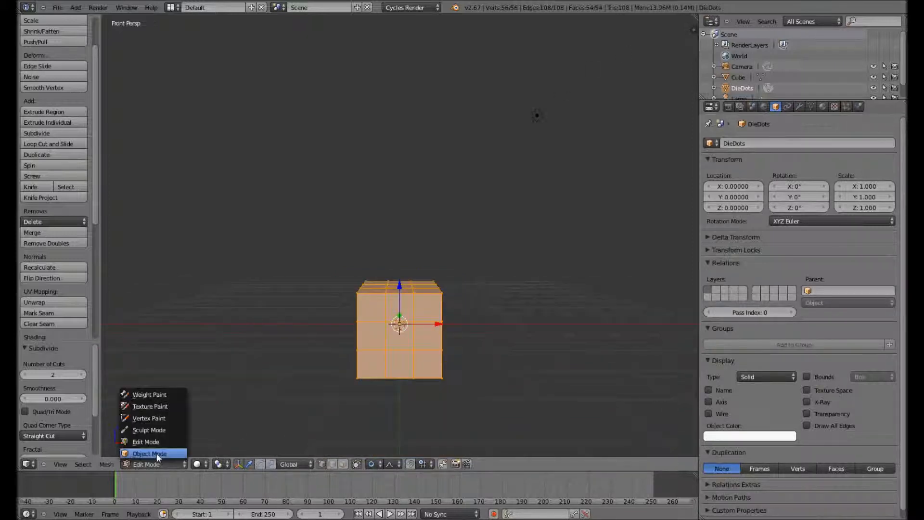
# Set DieDots' duplication to Faces and rename the flattened sphere to Dot.
pyautogui.click(149, 453)
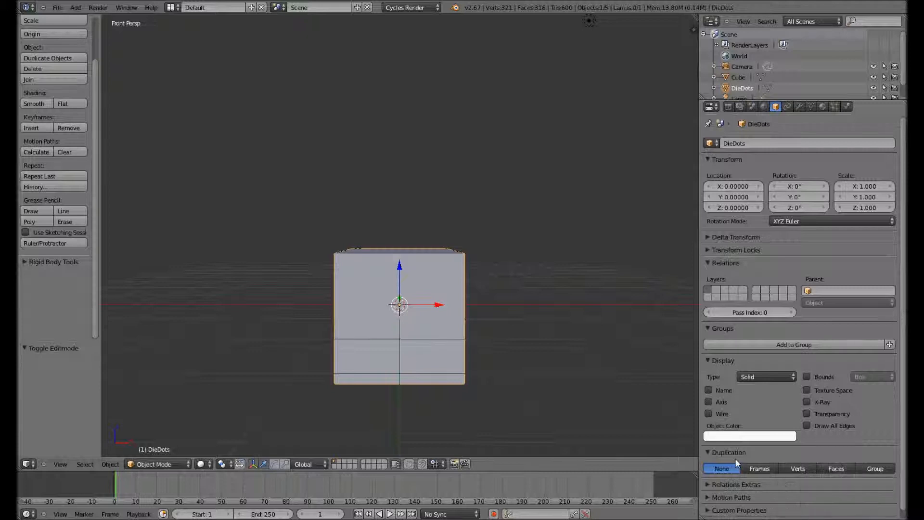
pyautogui.click(836, 468)
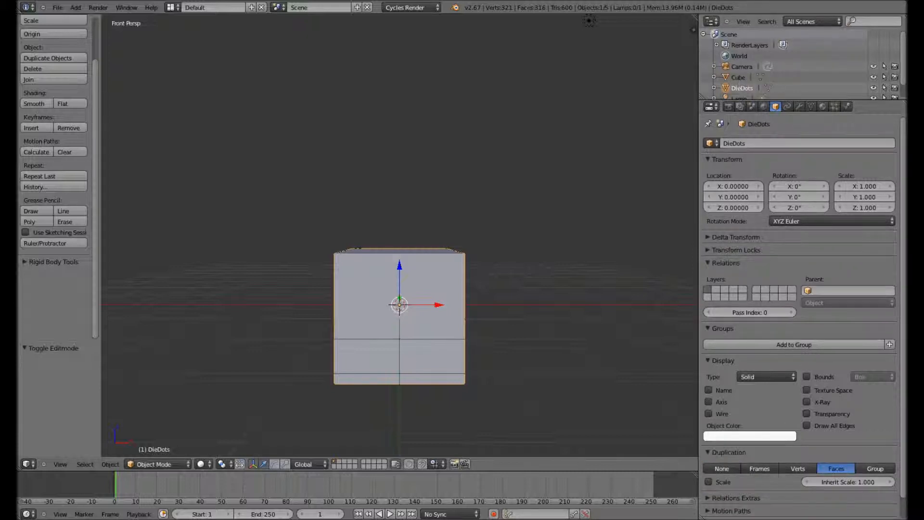
pyautogui.scroll(-3)
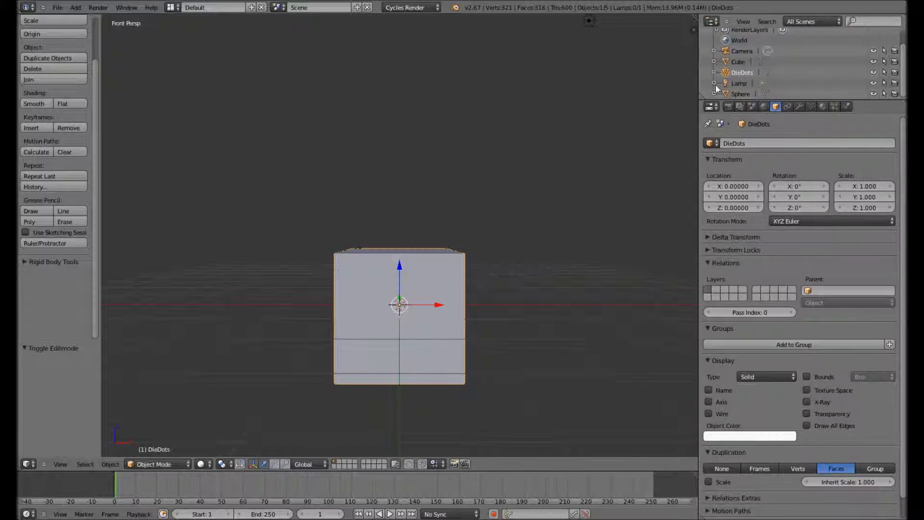
pyautogui.click(740, 61)
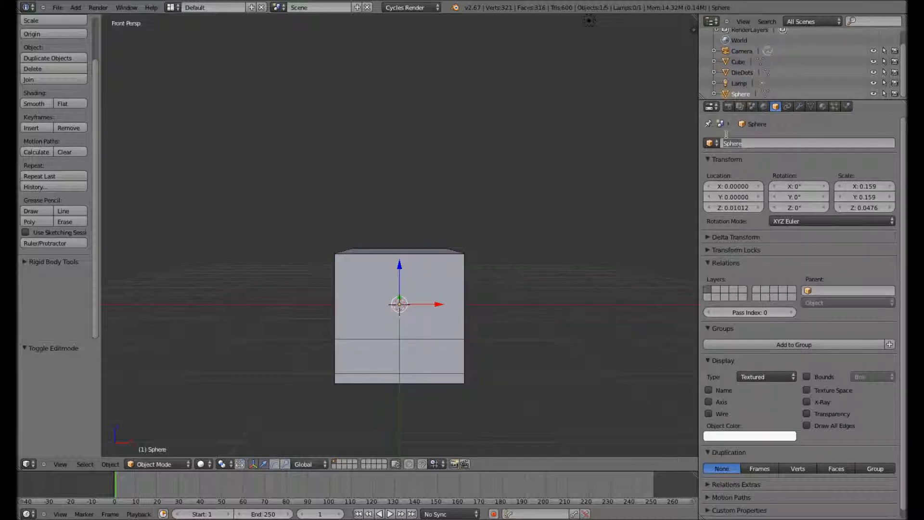
pyautogui.write('Dot')
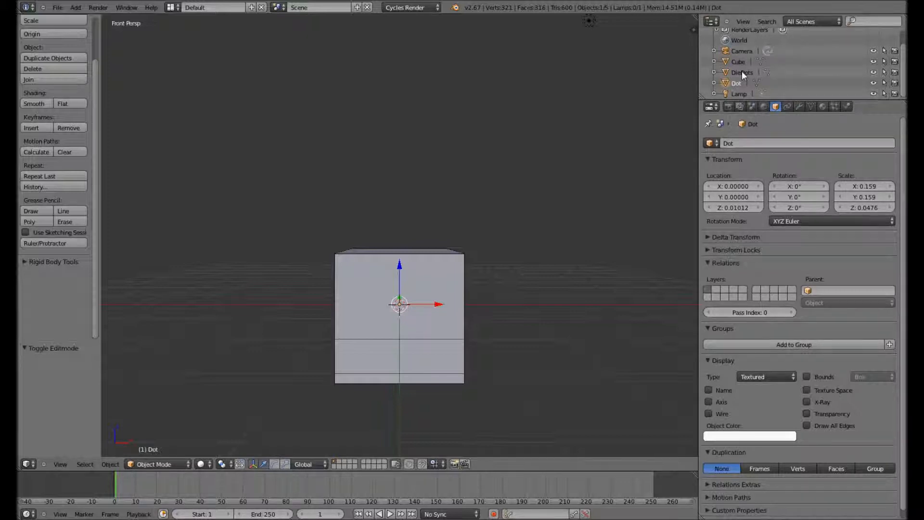
# Parent Dot to DieDots so dots are duplicated across the cube's faces.
pyautogui.click(743, 72)
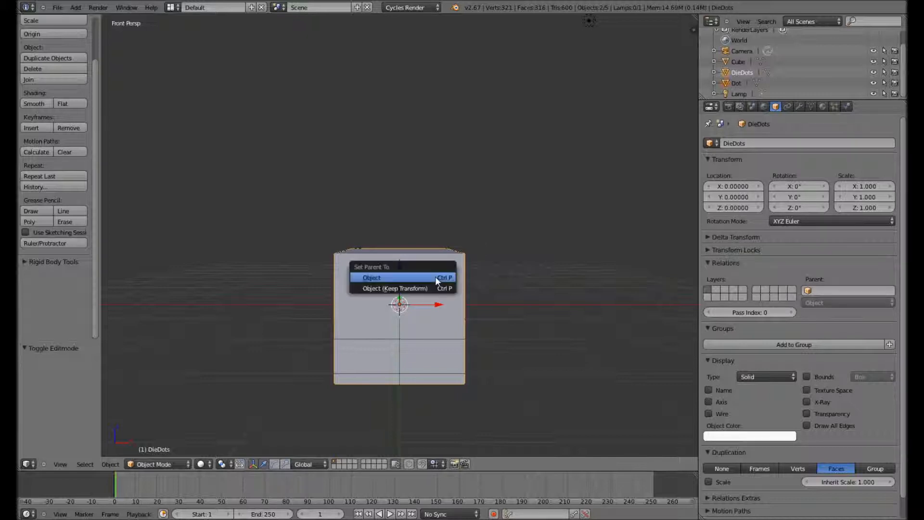
pyautogui.click(371, 277)
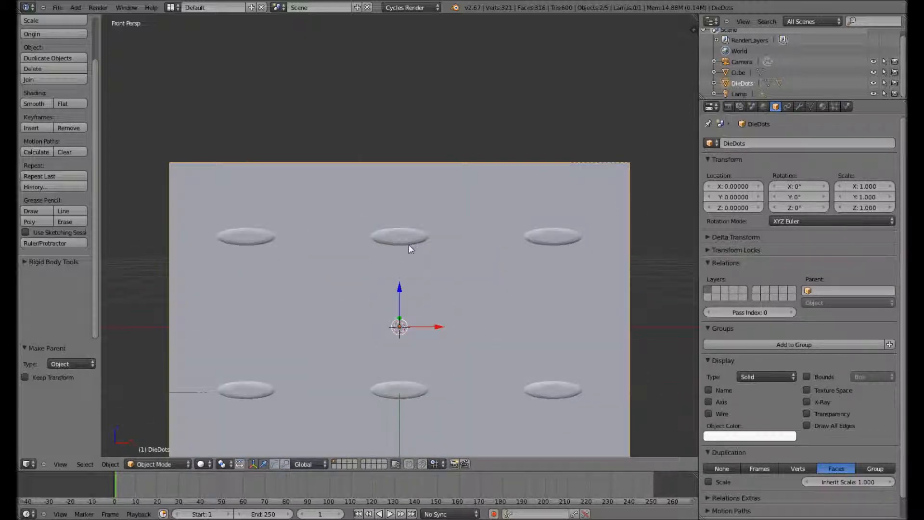
pyautogui.scroll(-3)
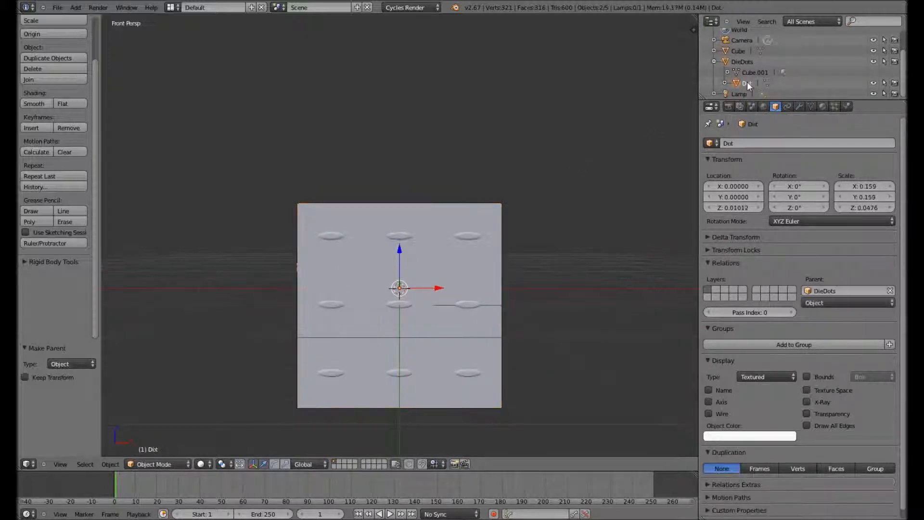
# Apply Dot's rotation and scale so its scale reads 1.000 on every axis.
pyautogui.click(110, 465)
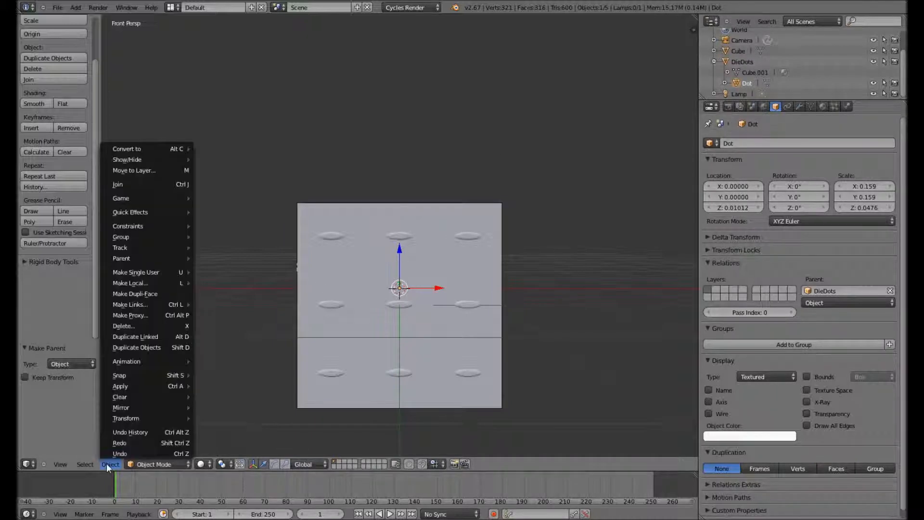
pyautogui.moveTo(121, 407)
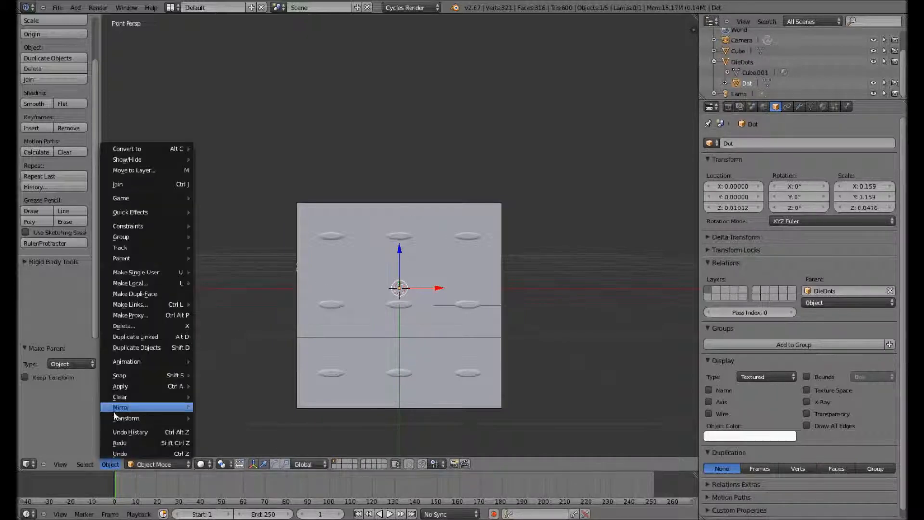
pyautogui.moveTo(120, 387)
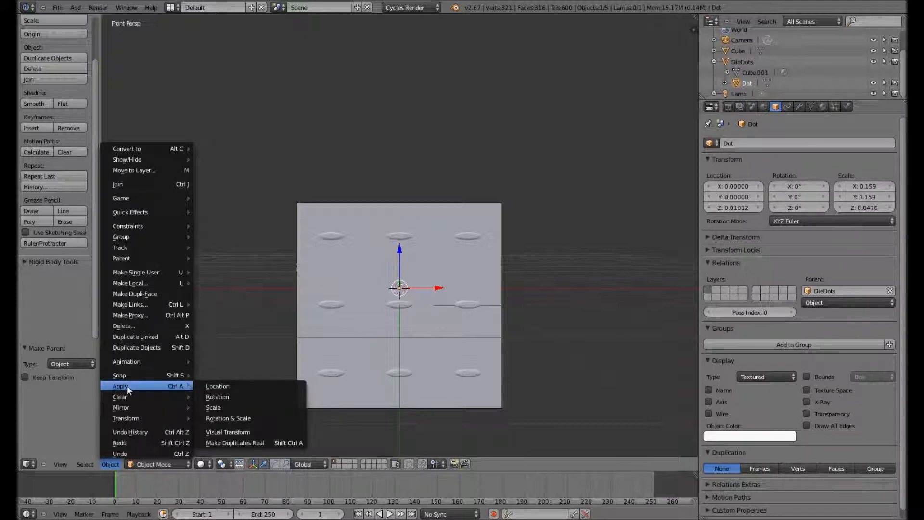
pyautogui.click(228, 418)
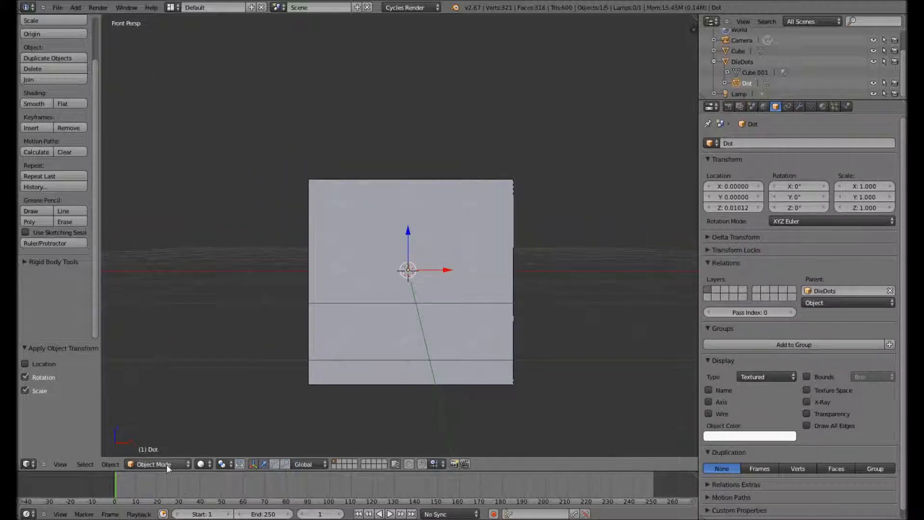
# Select DieDots and enter Edit Mode on its mesh.
pyautogui.click(154, 464)
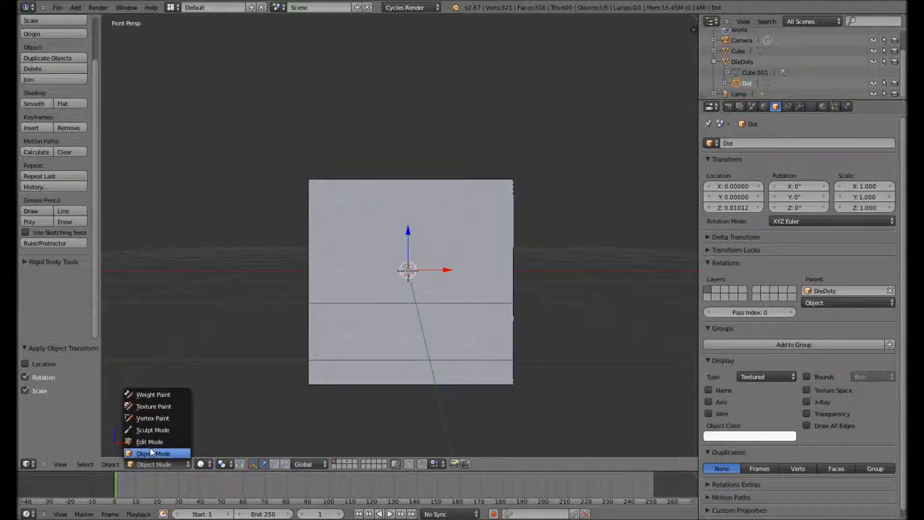
pyautogui.click(150, 442)
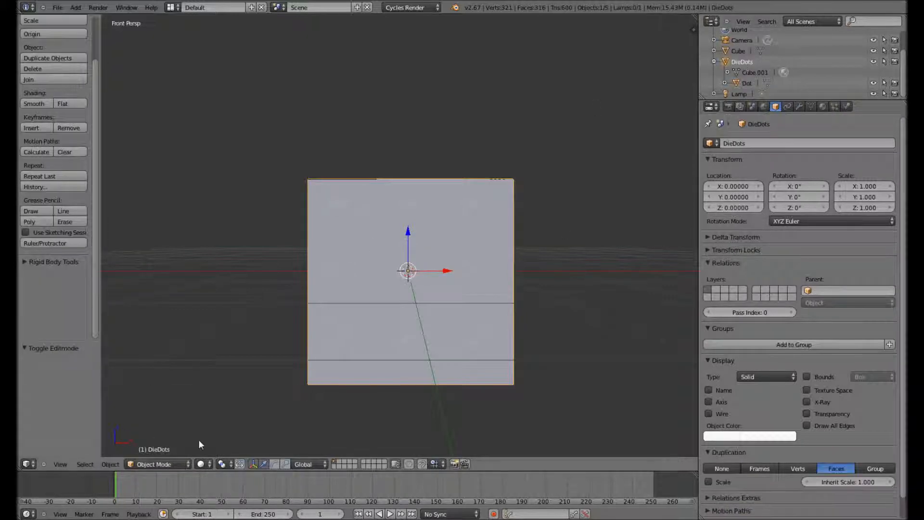
pyautogui.press('Tab')
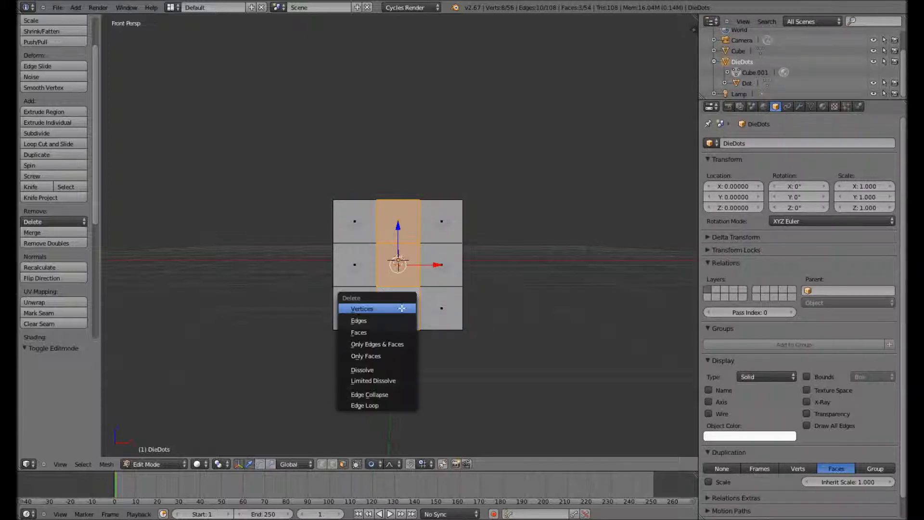
pyautogui.moveTo(363, 370)
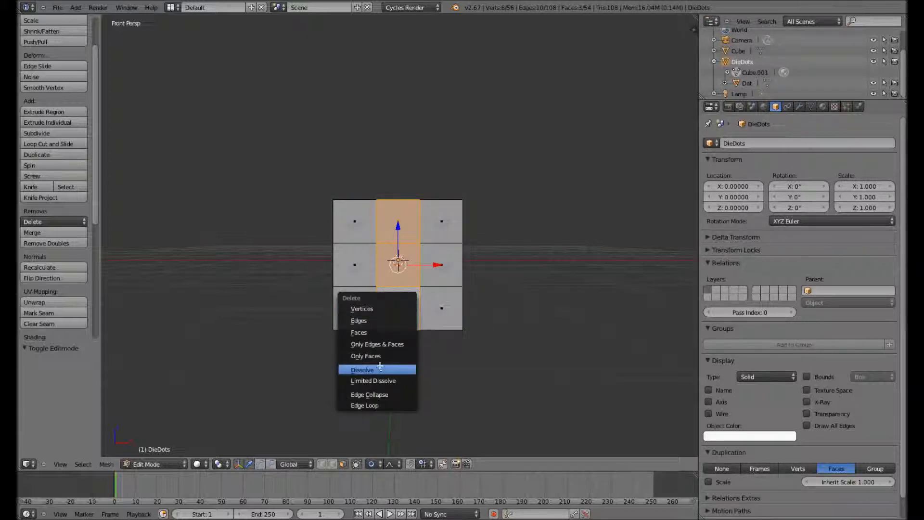
# Dissolve the front middle column of faces and delete the selected back faces of DieDots.
pyautogui.click(366, 356)
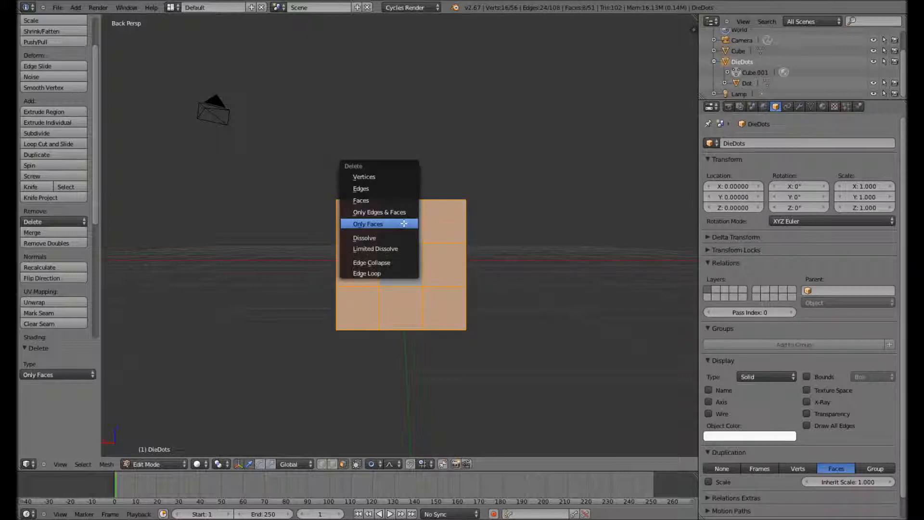
pyautogui.click(368, 223)
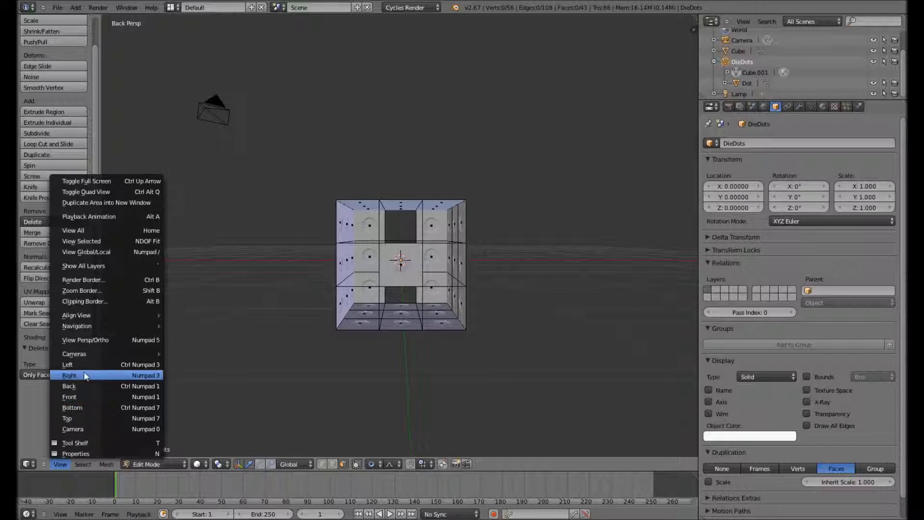
# Delete DieDots faces (Only Faces) so the right side shows five dots and the left two.
pyautogui.click(69, 375)
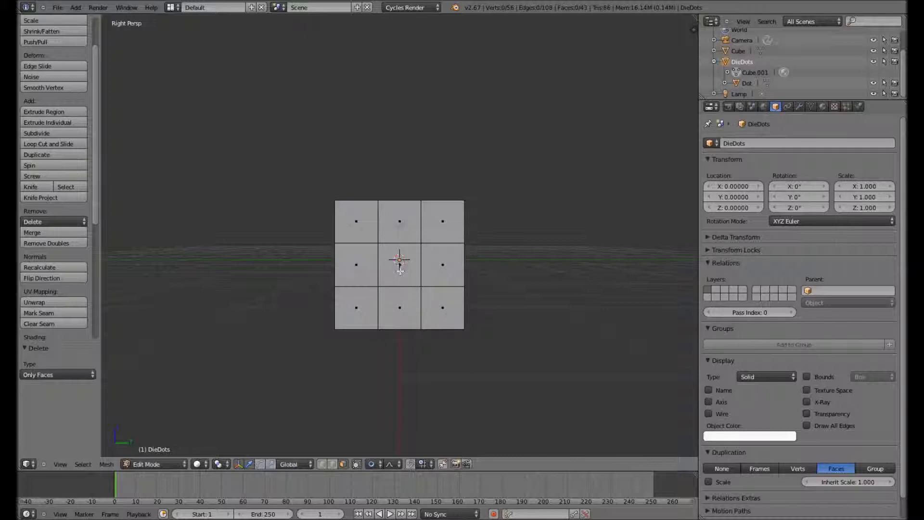
pyautogui.click(355, 265)
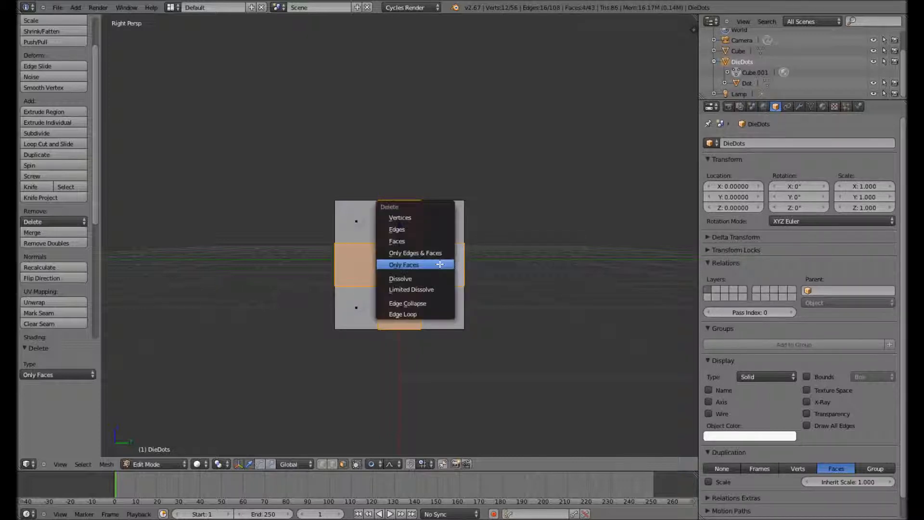
pyautogui.click(403, 264)
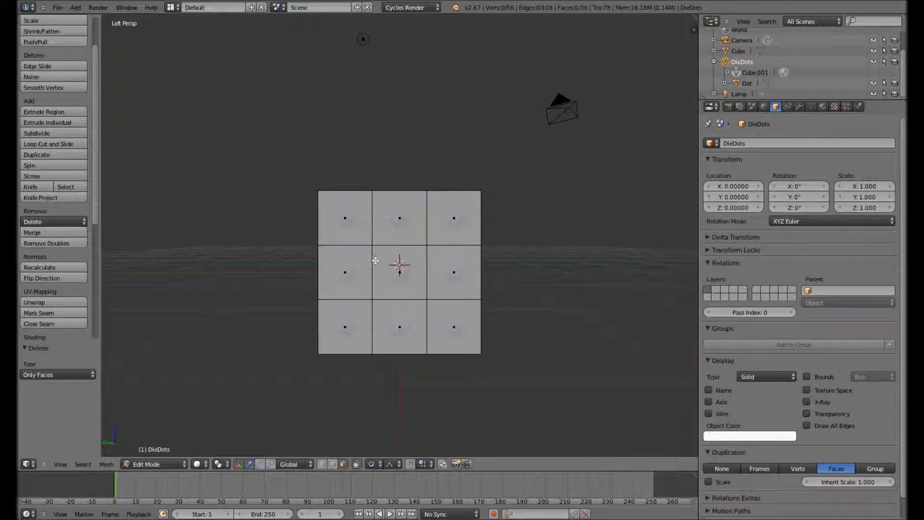
pyautogui.moveTo(356, 271)
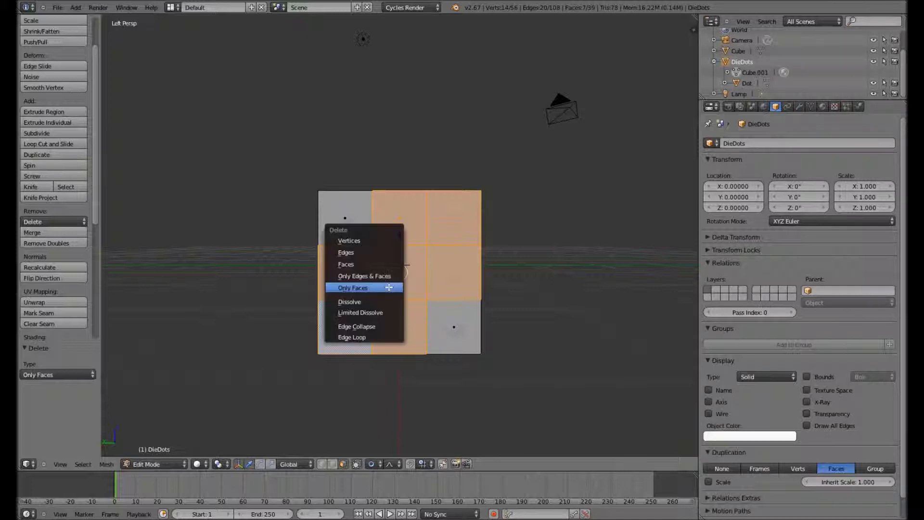
pyautogui.click(353, 288)
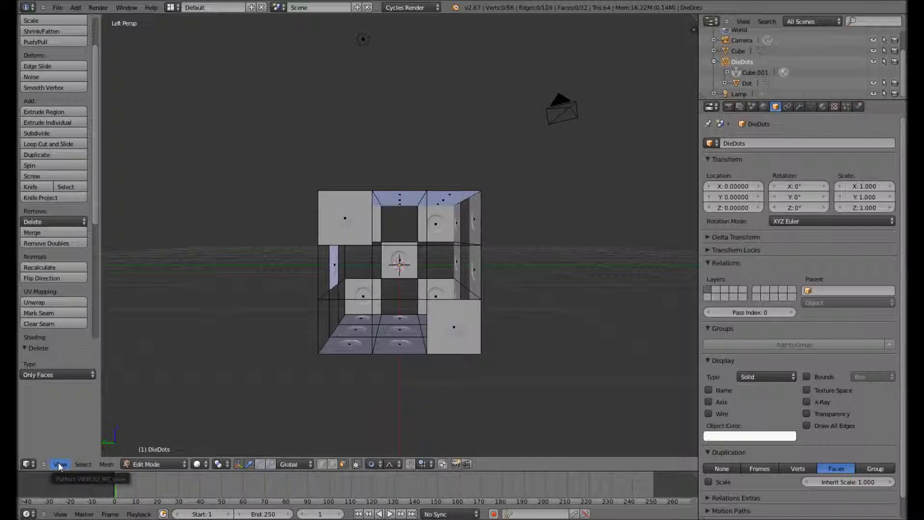
# Delete DieDots faces so the top shows three dots and the bottom four.
pyautogui.click(60, 464)
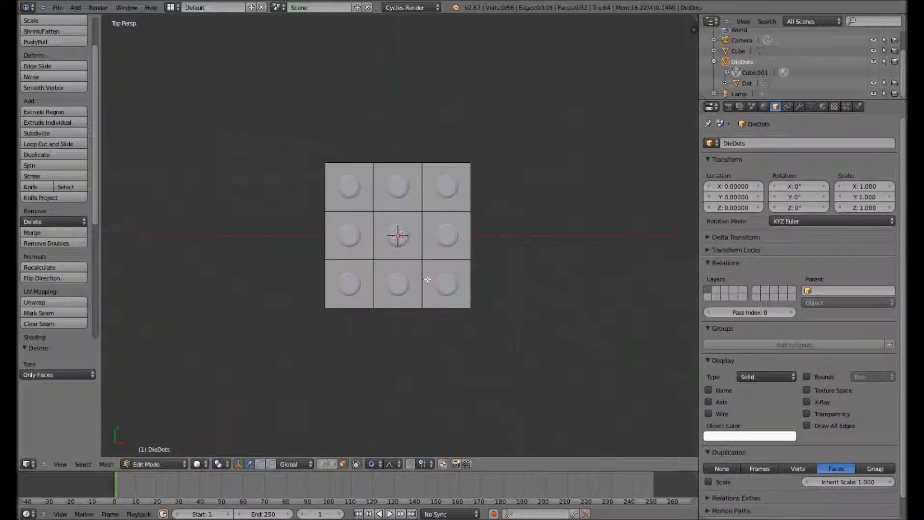
pyautogui.click(347, 231)
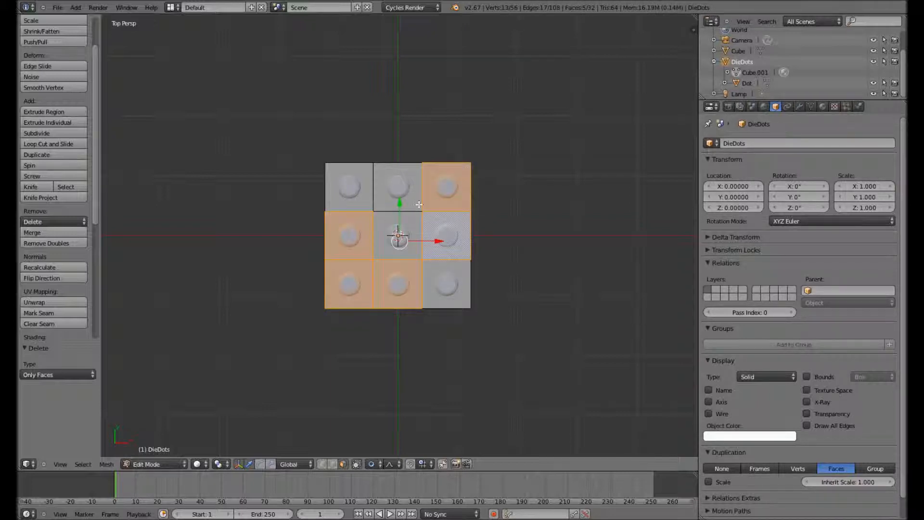
pyautogui.press('x')
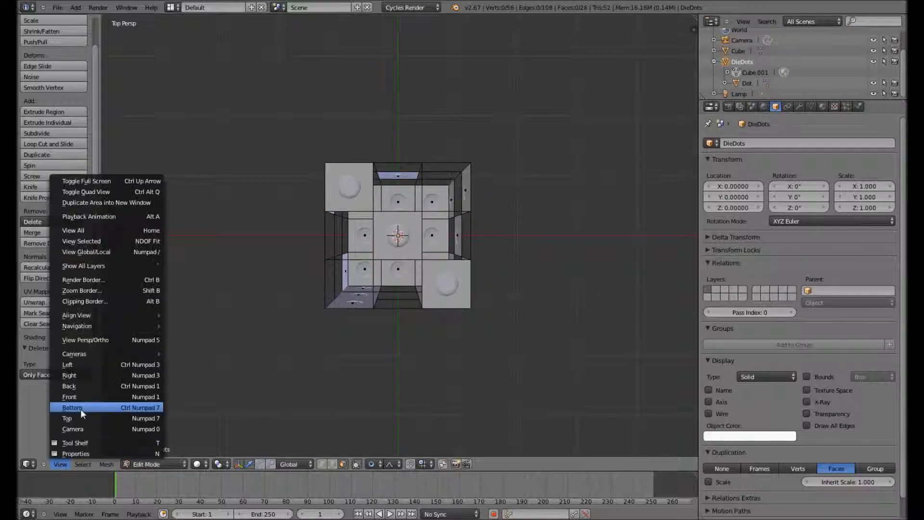
pyautogui.click(72, 407)
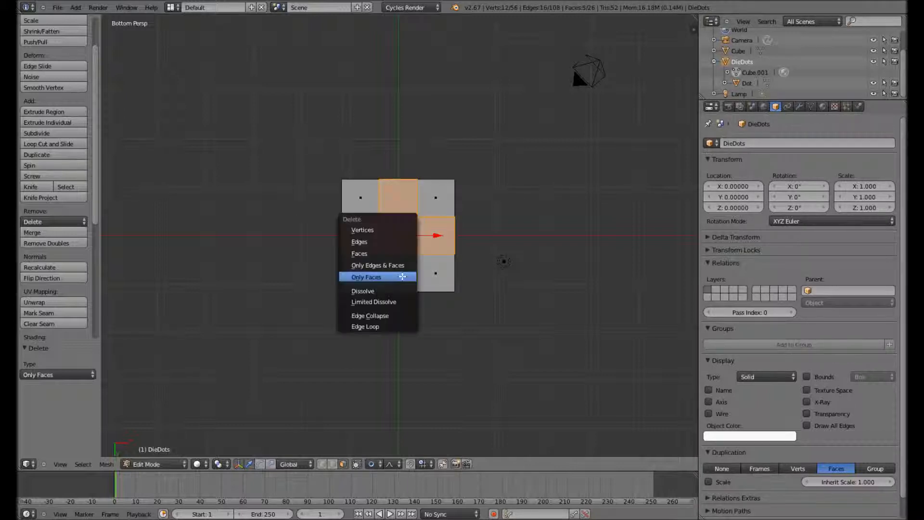
pyautogui.click(366, 277)
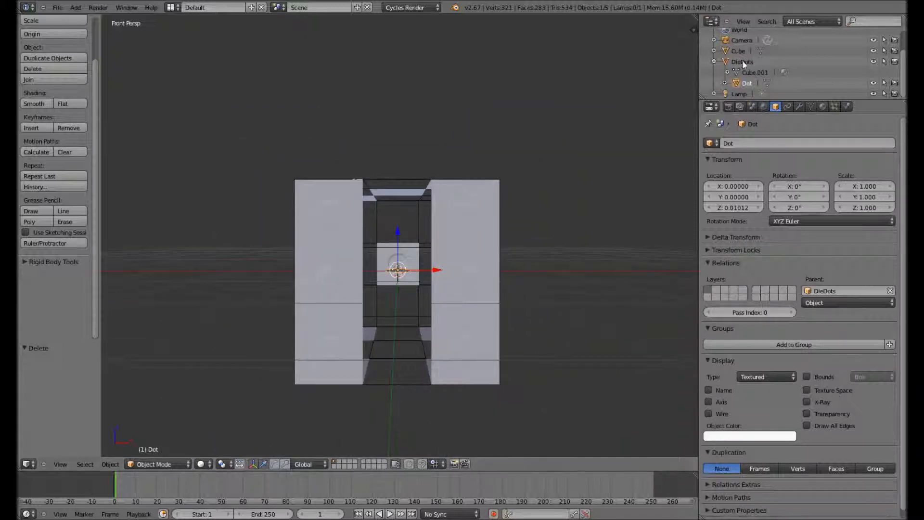
# Back in Object Mode, select DieDots then Dot in the Outliner to review the parenting.
pyautogui.click(742, 62)
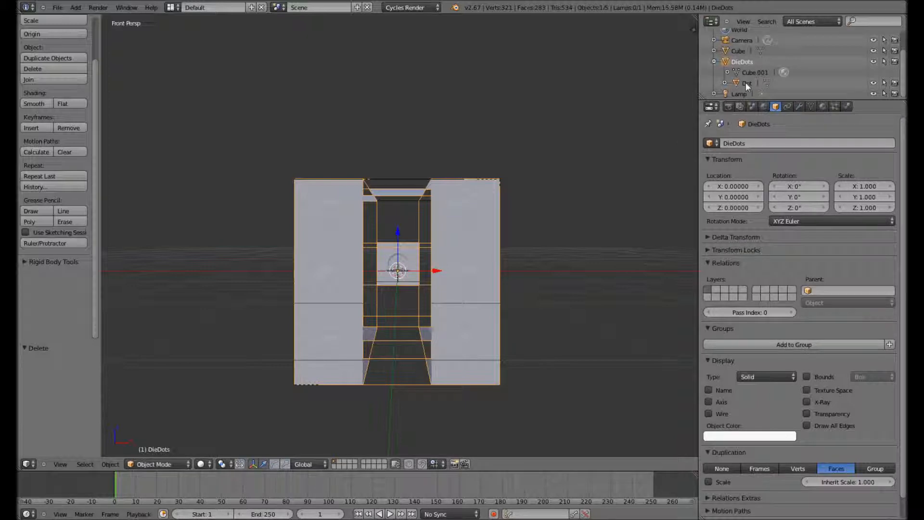
pyautogui.click(747, 83)
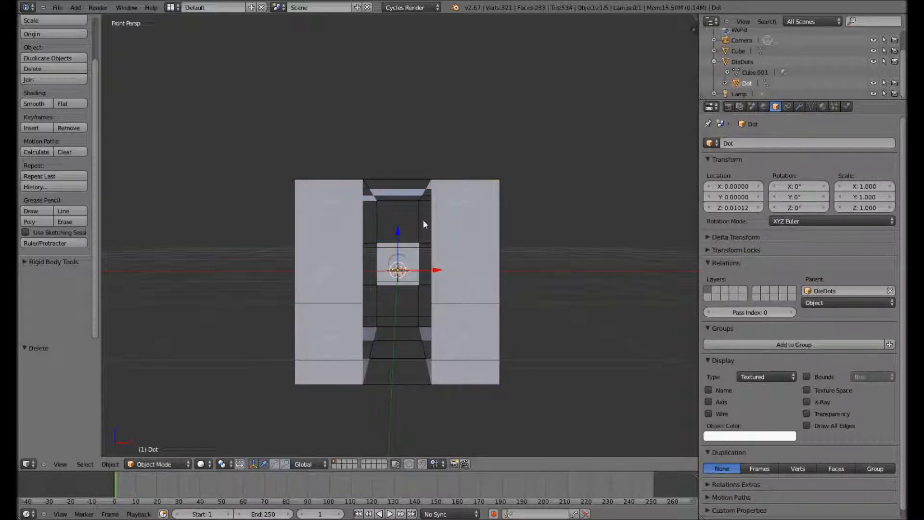
pyautogui.moveTo(466, 209)
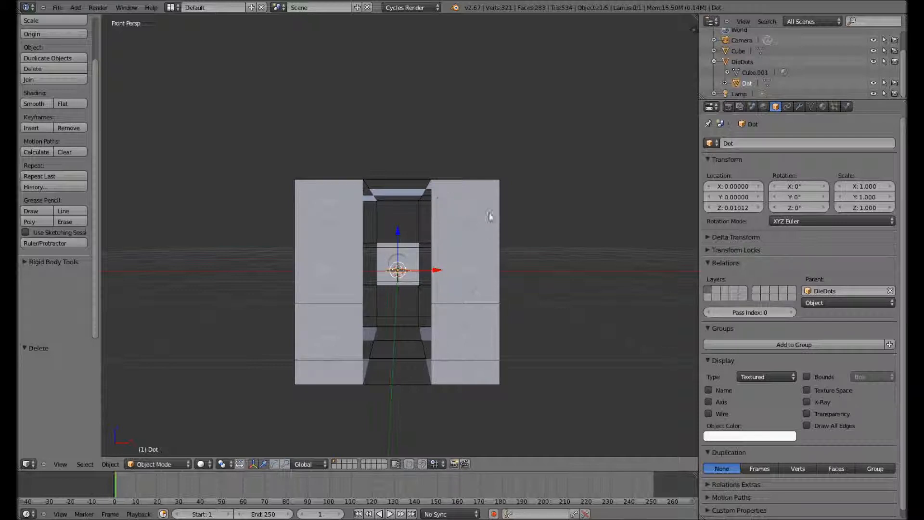
pyautogui.moveTo(493, 215)
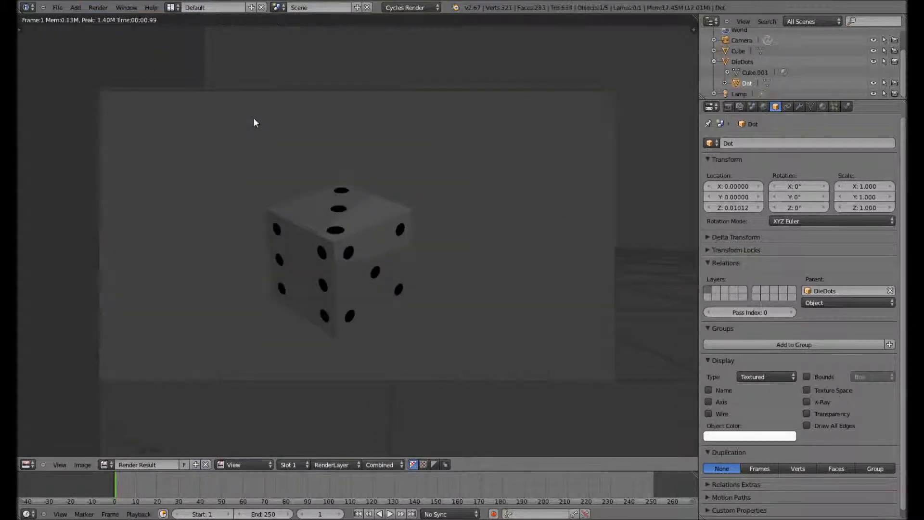
pyautogui.moveTo(131, 324)
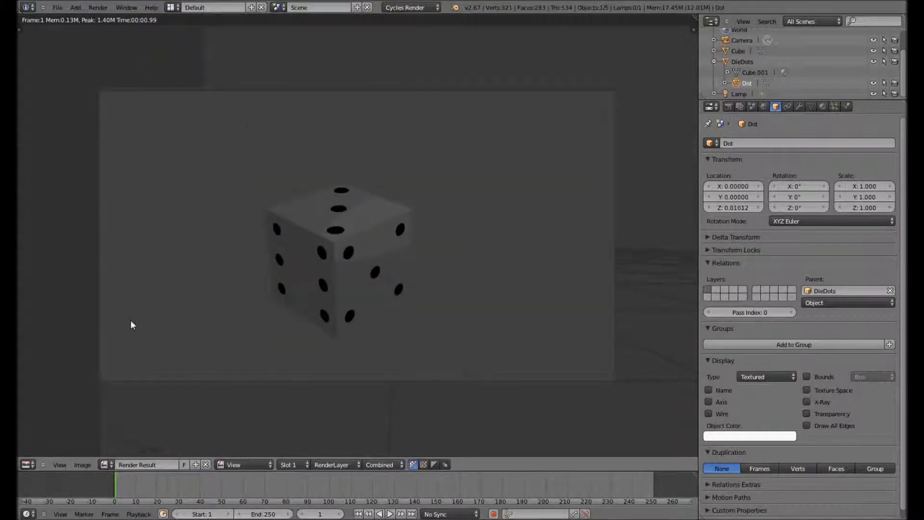